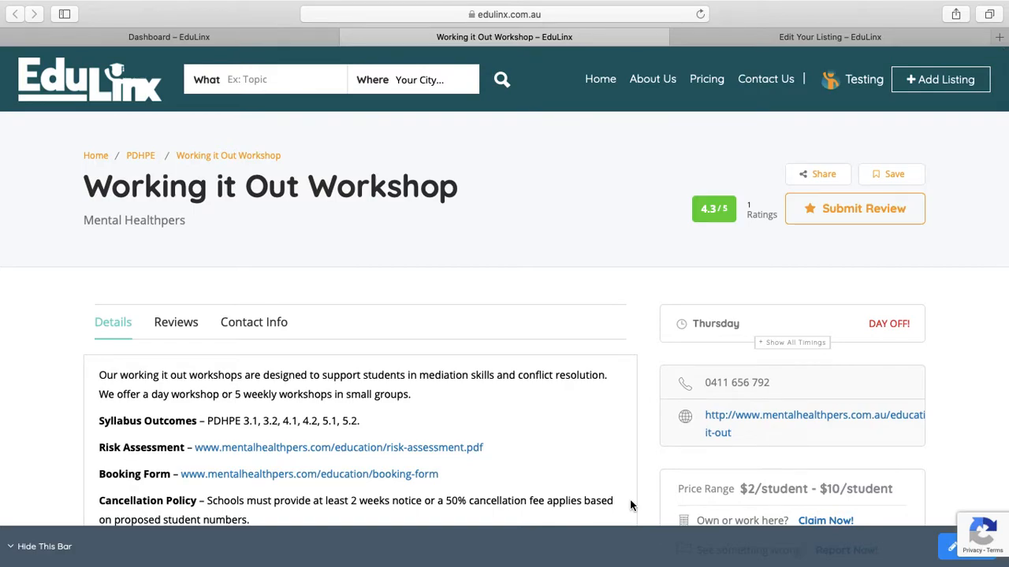
mouse_move(635, 332)
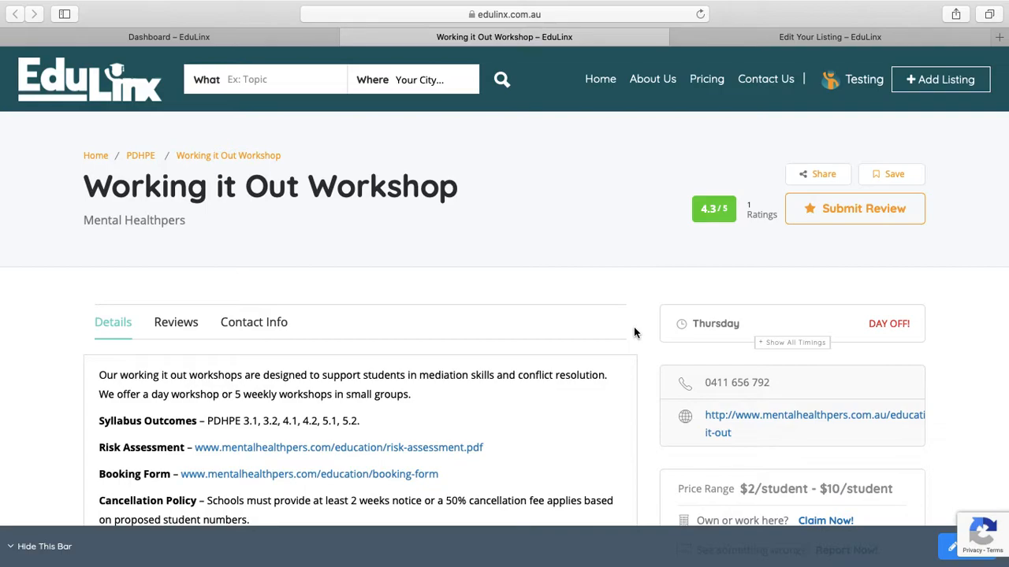
- Scroll through the current page and select a line of text before switching tabs
scroll(down, 3)
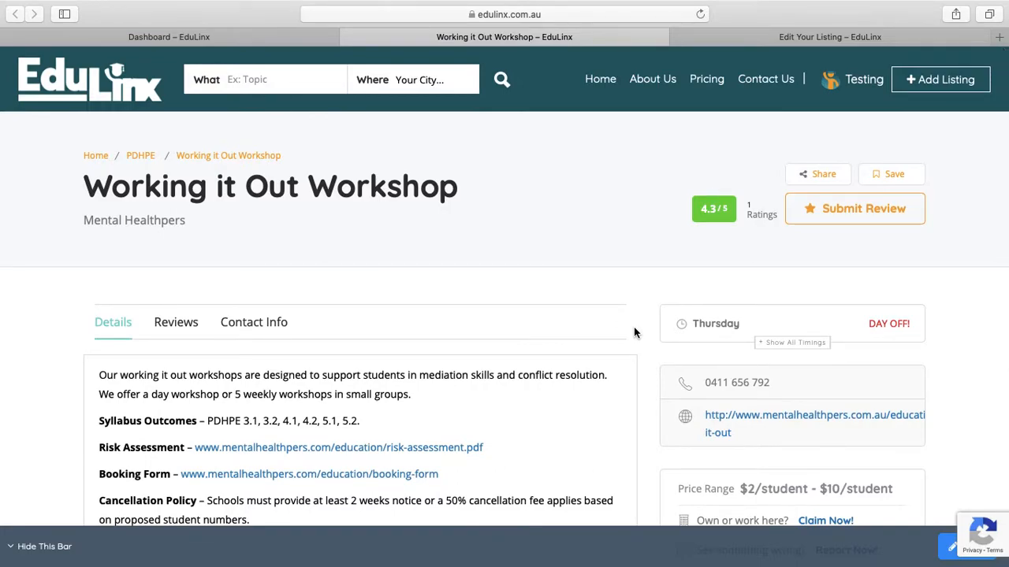
scroll(down, 3)
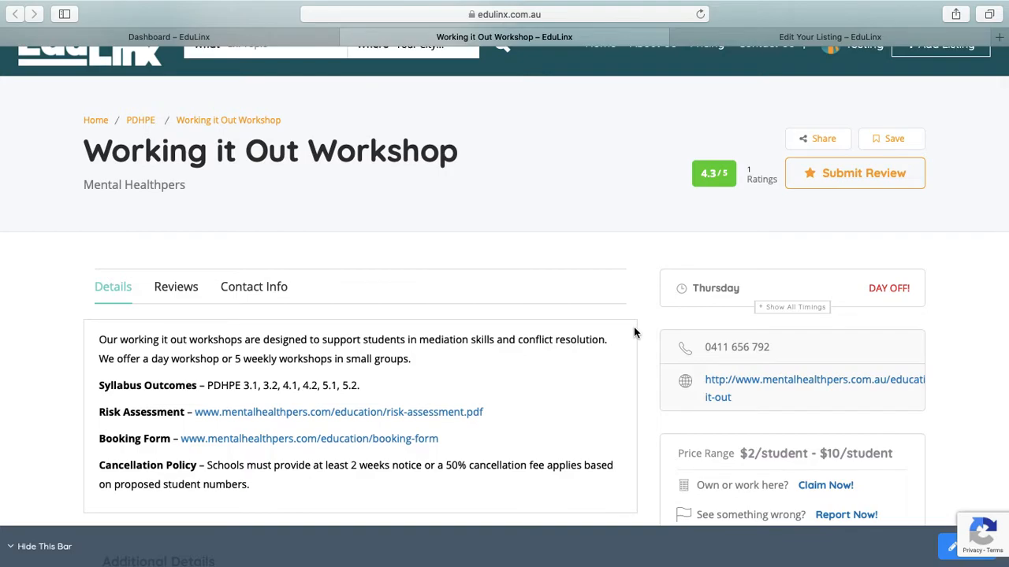
scroll(down, 3)
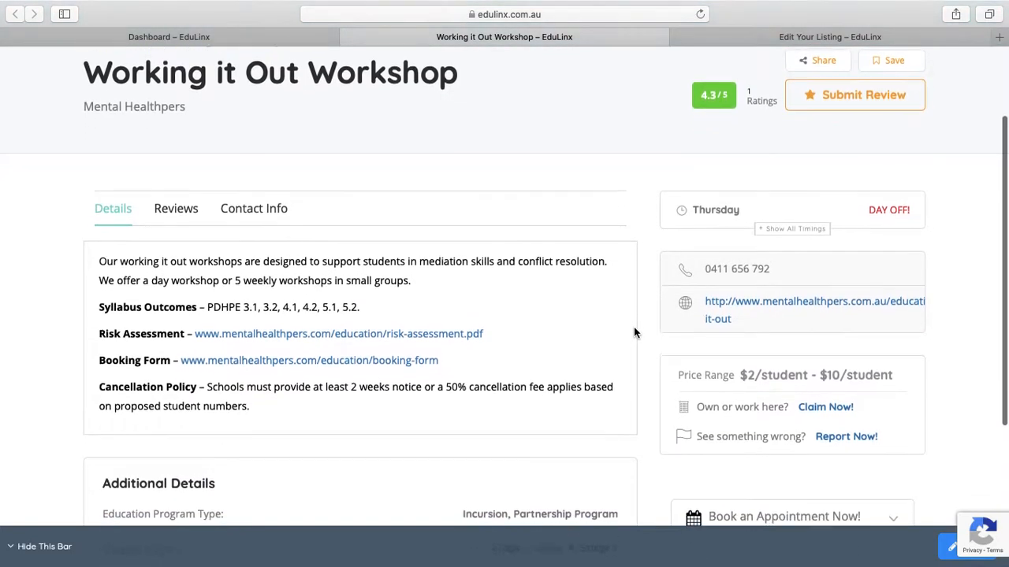
scroll(down, 3)
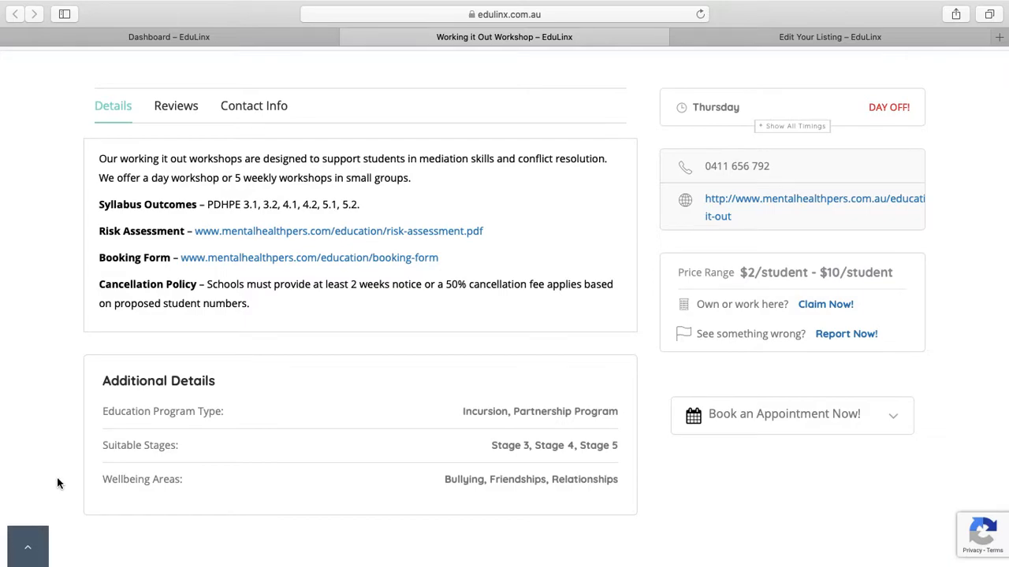
mouse_move(66, 448)
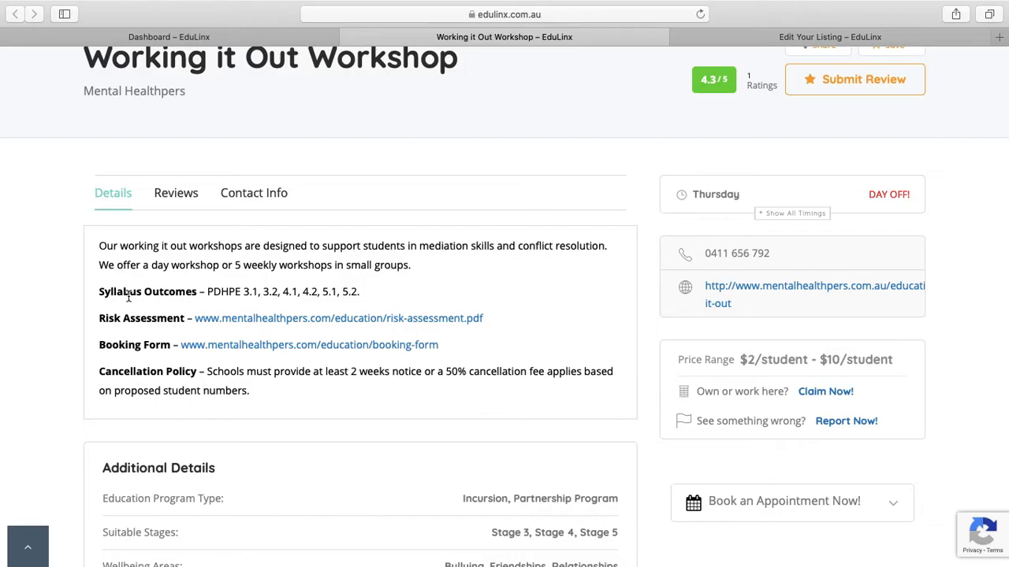
drag(97, 291, 249, 292)
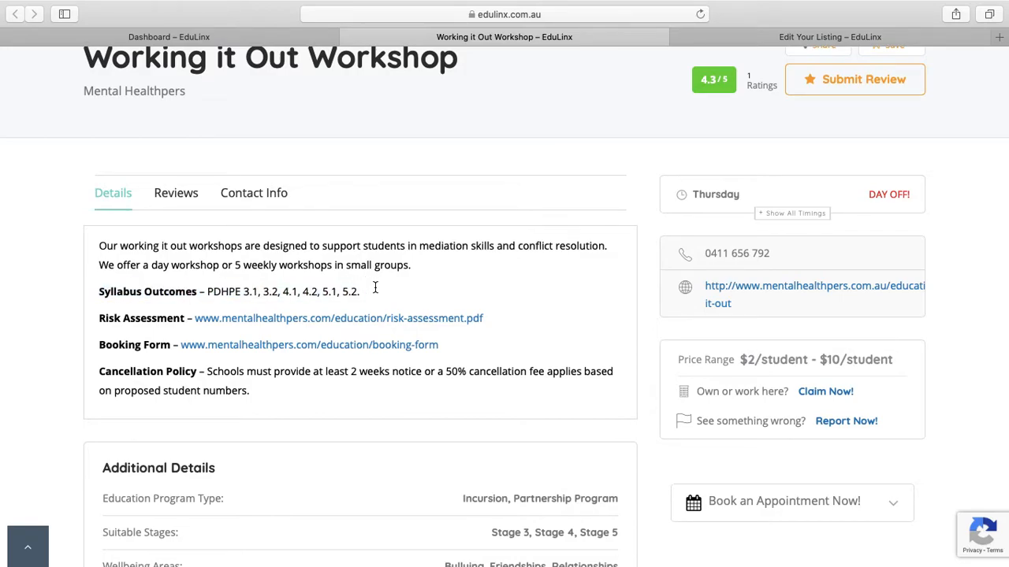
mouse_move(418, 268)
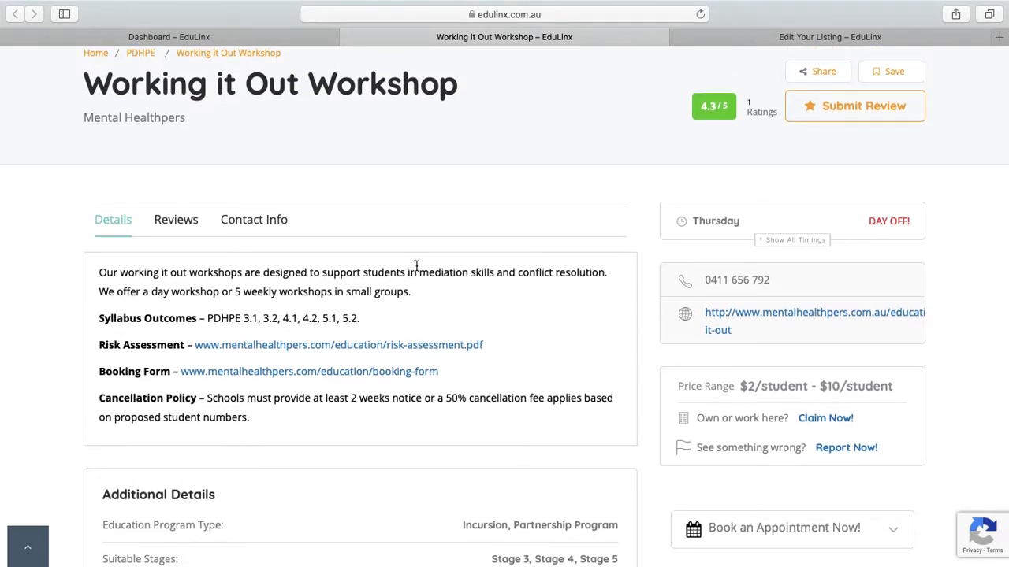
scroll(down, 3)
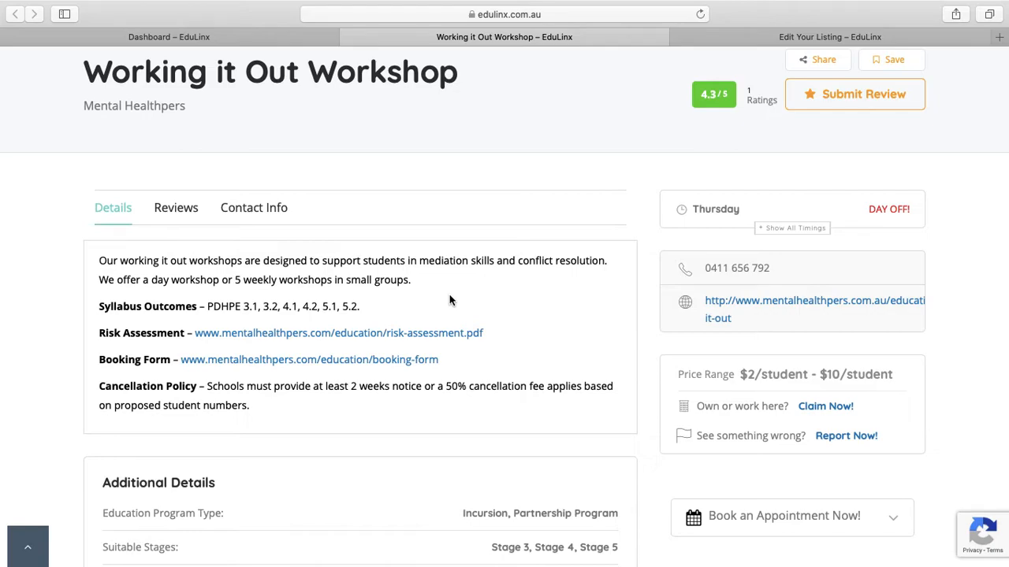
mouse_move(497, 302)
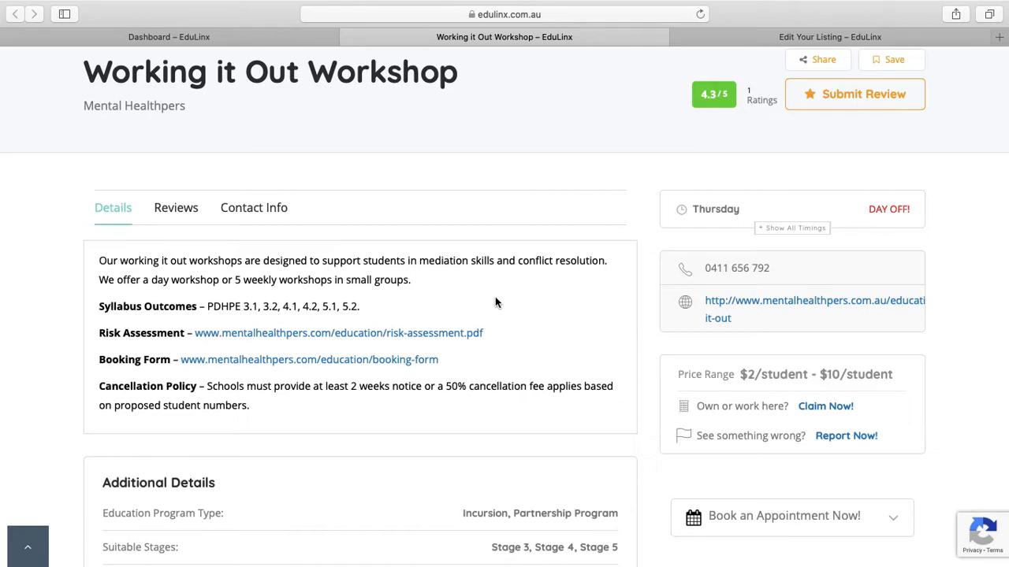
scroll(down, 3)
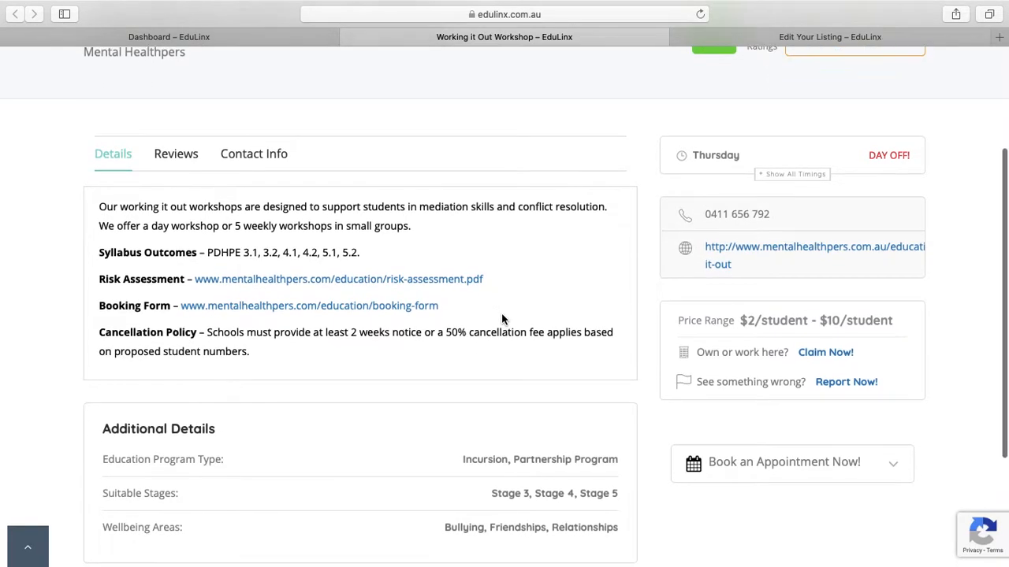
scroll(down, 3)
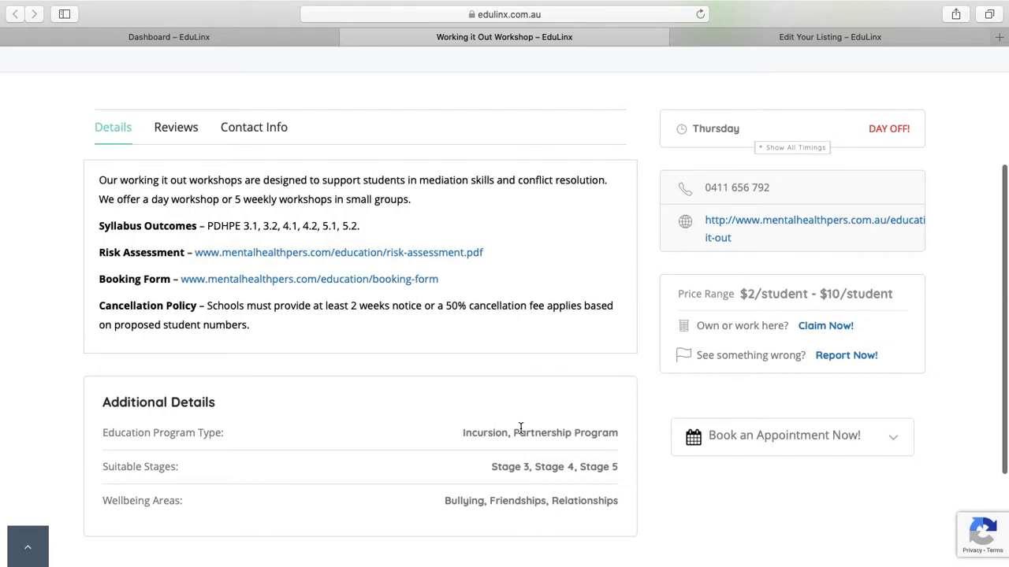
mouse_move(539, 446)
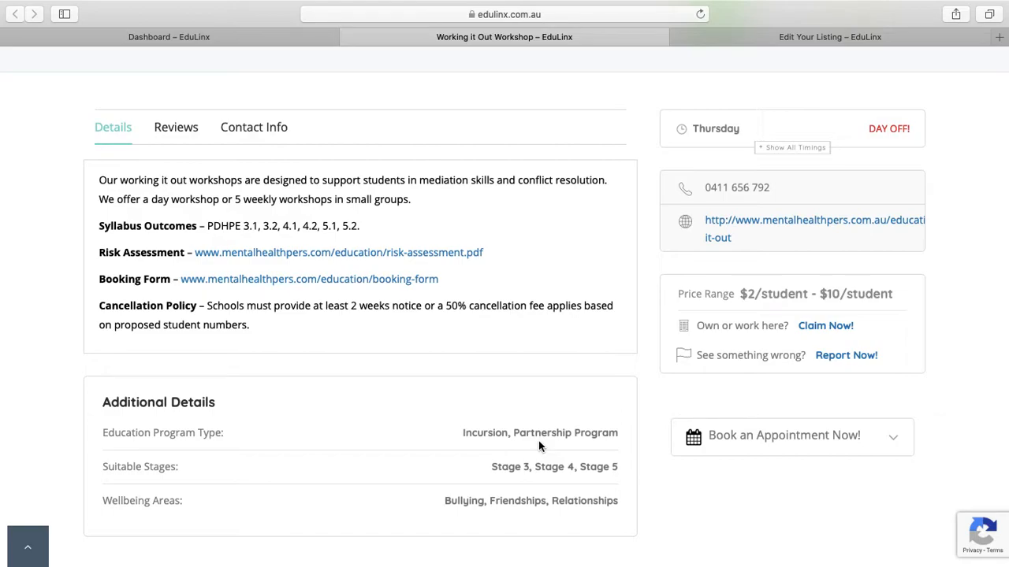
mouse_move(571, 480)
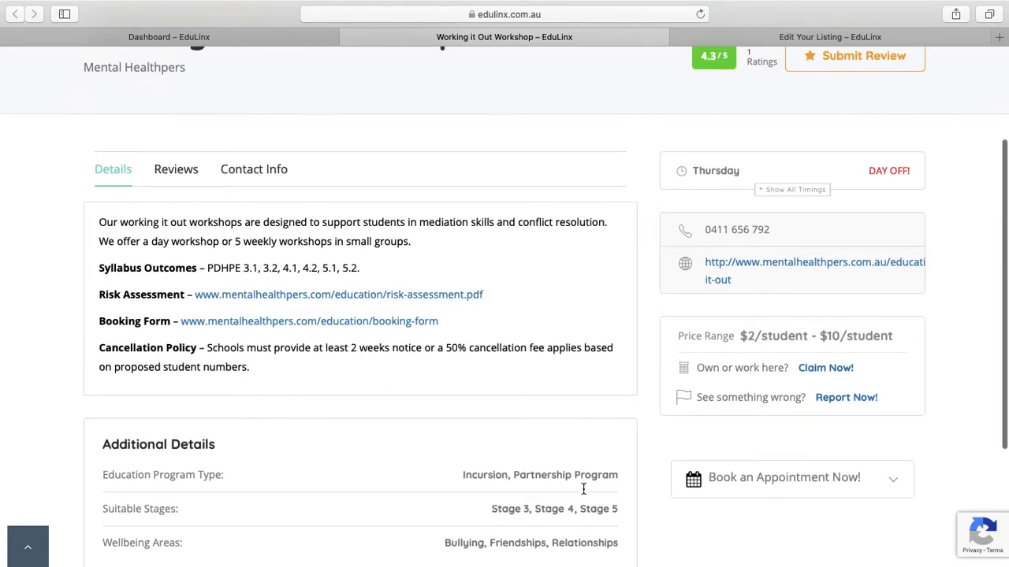
scroll(up, 3)
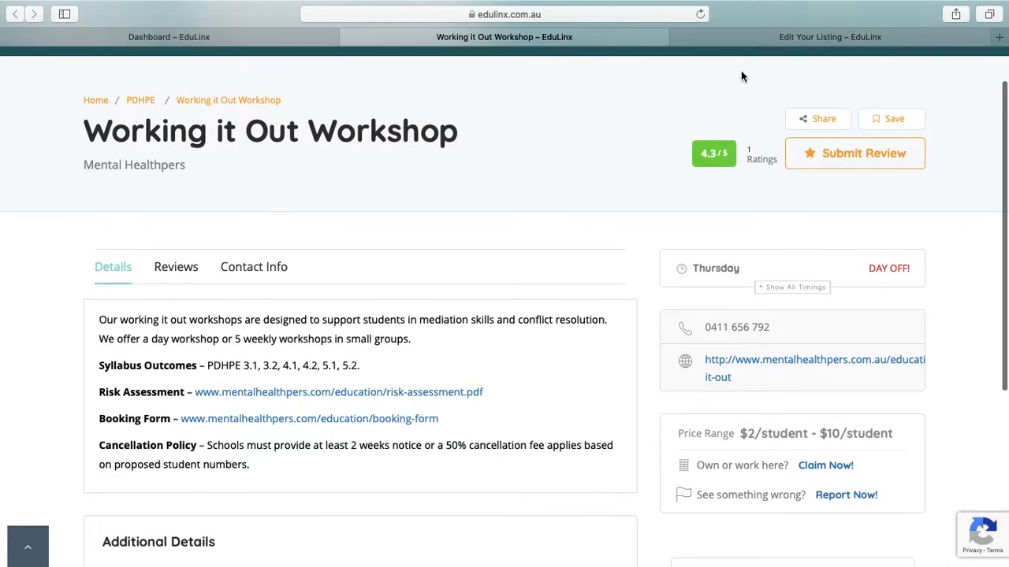
- Switch to the Edit Your Listing form for Working it Out Workshop and review its Primary Listing Details
click(829, 38)
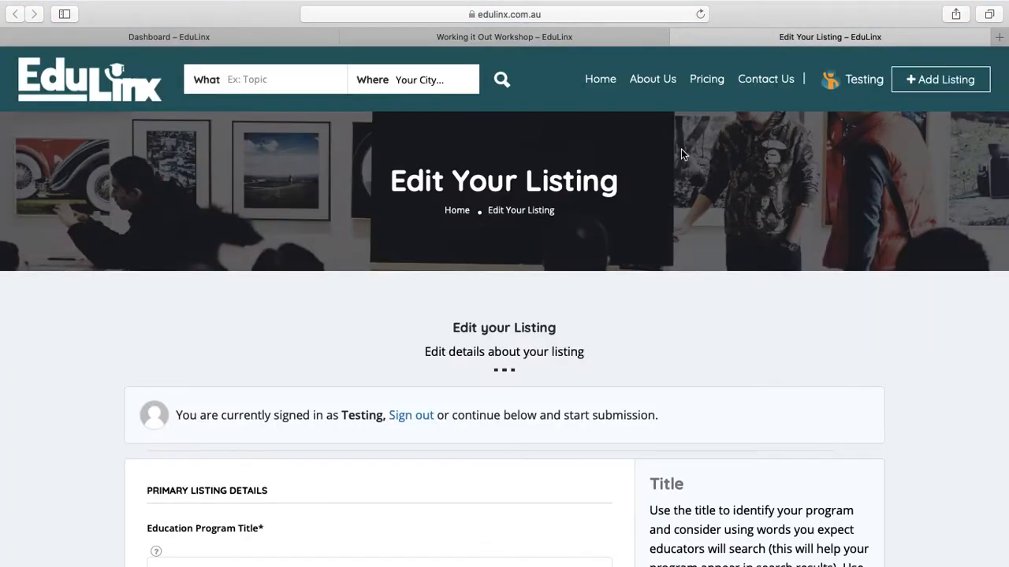
scroll(down, 3)
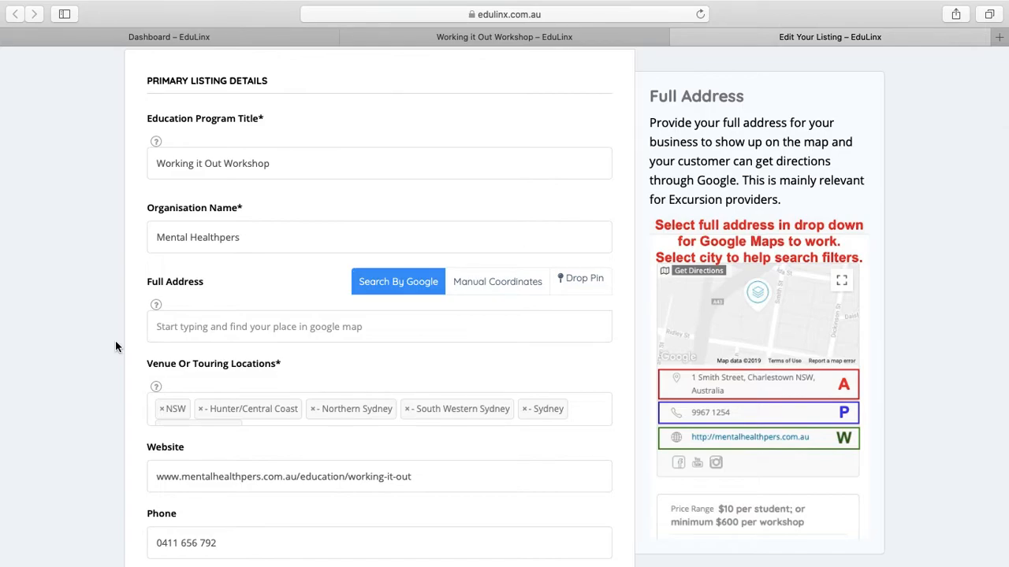
scroll(down, 3)
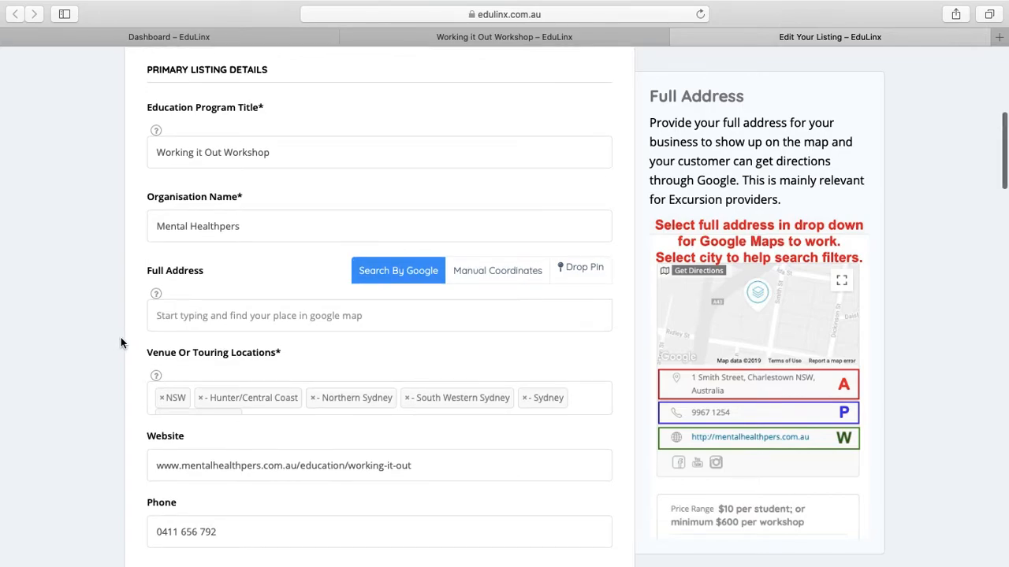
scroll(down, 3)
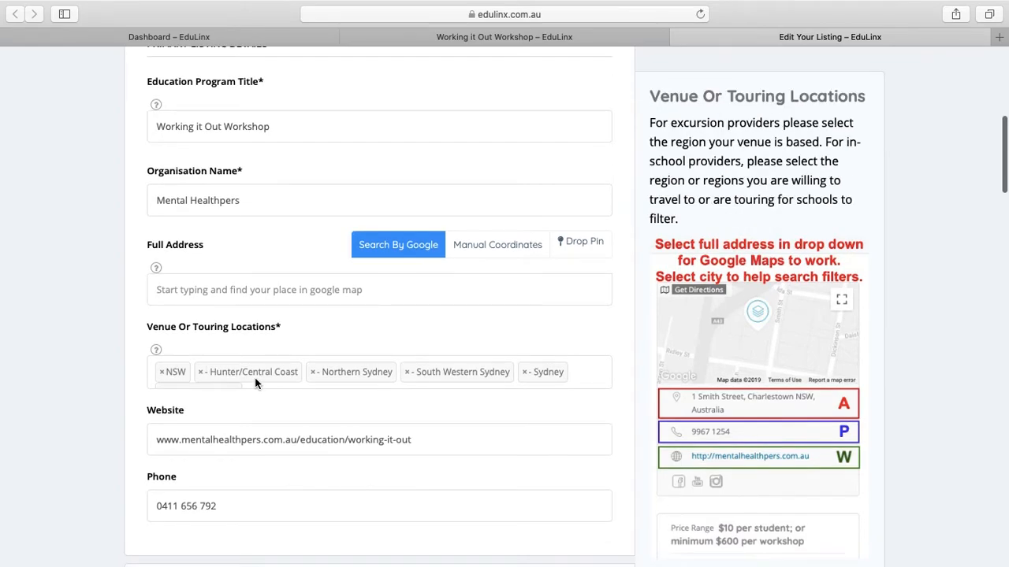
scroll(down, 3)
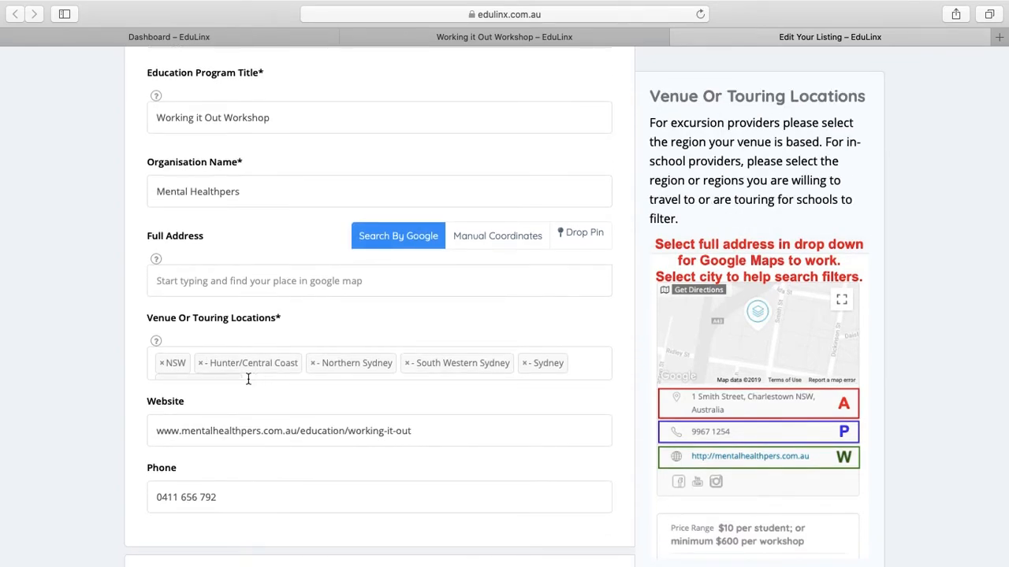
mouse_move(132, 371)
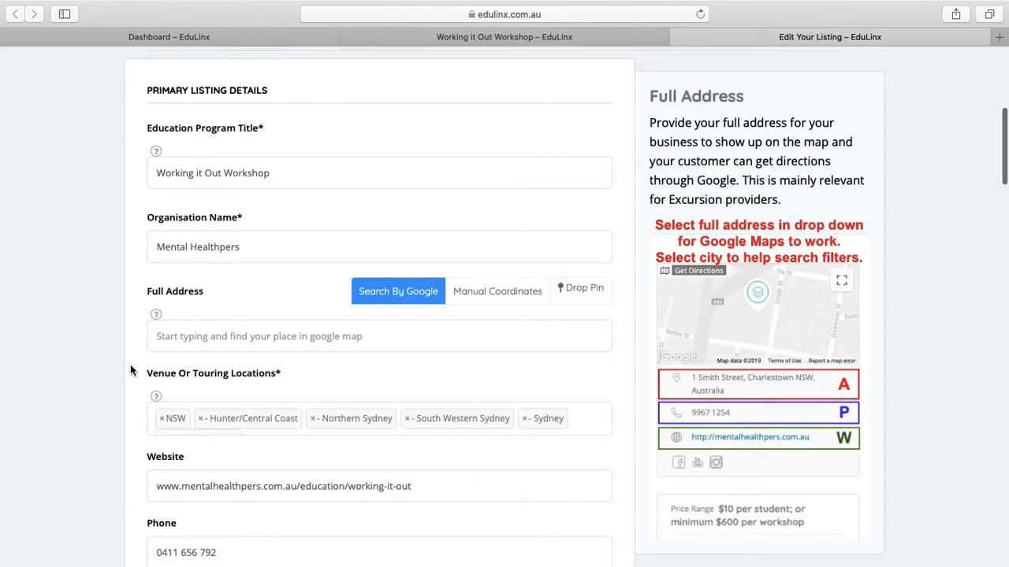
scroll(down, 3)
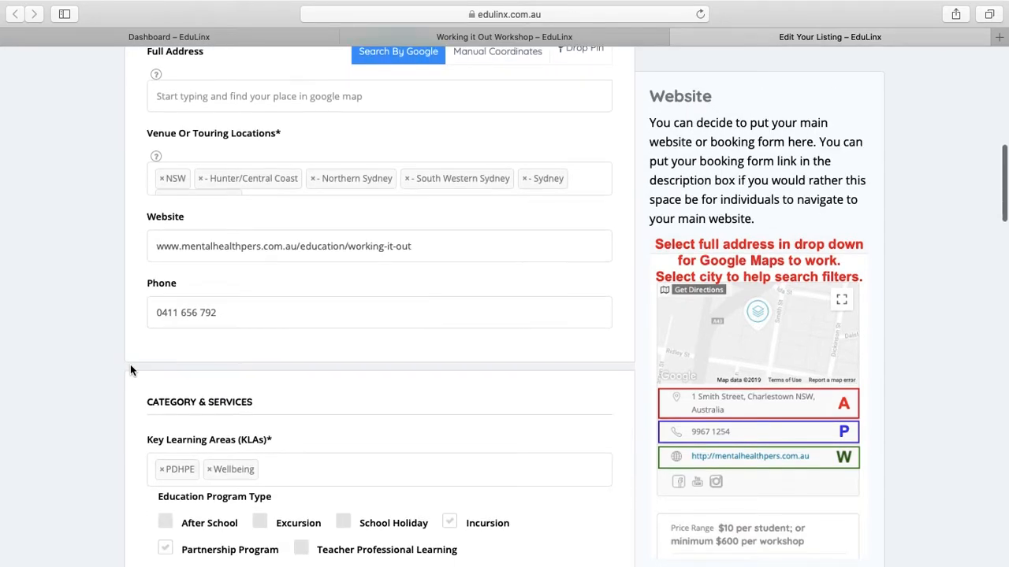
scroll(down, 3)
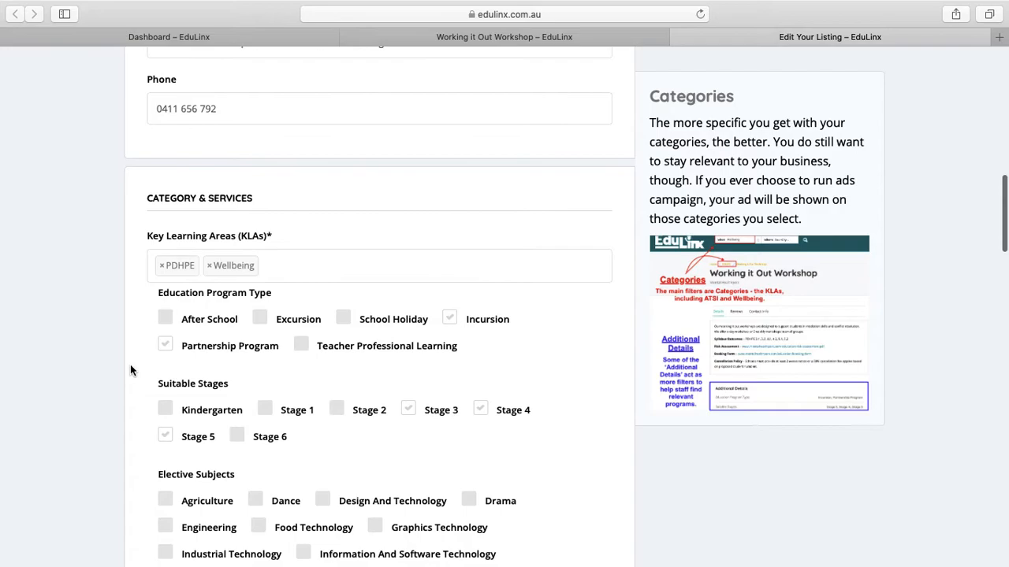
scroll(down, 3)
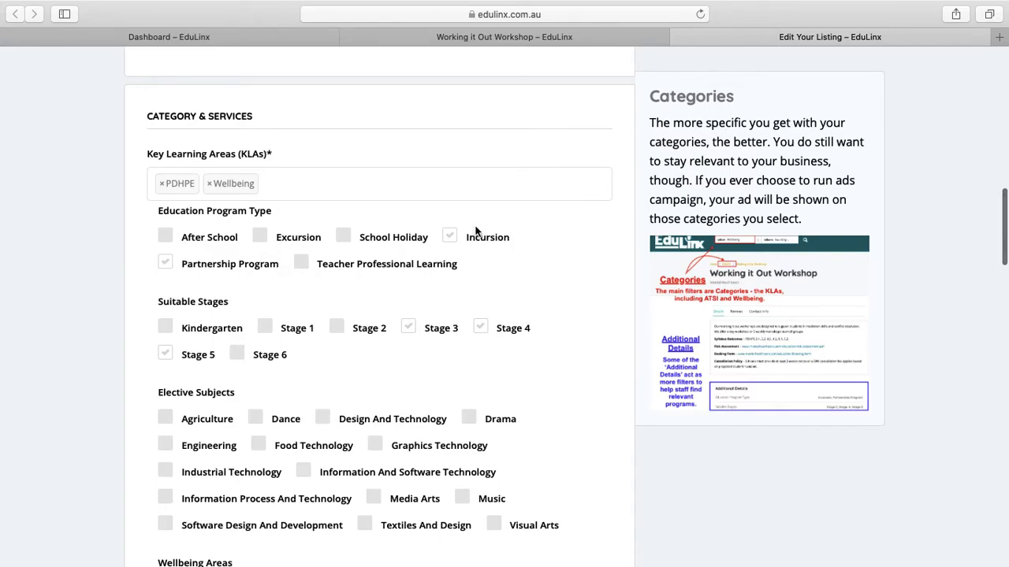
scroll(down, 3)
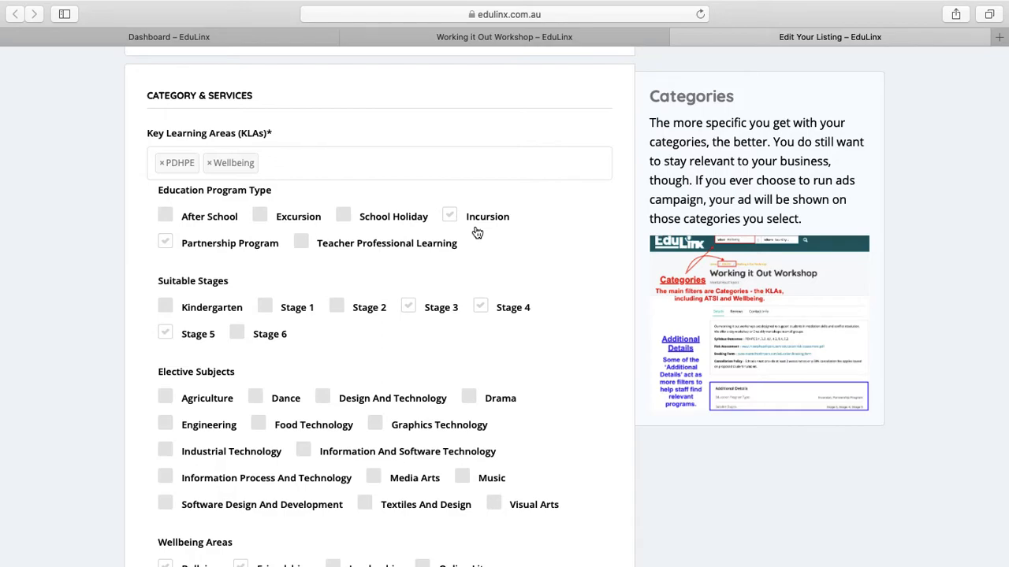
scroll(down, 3)
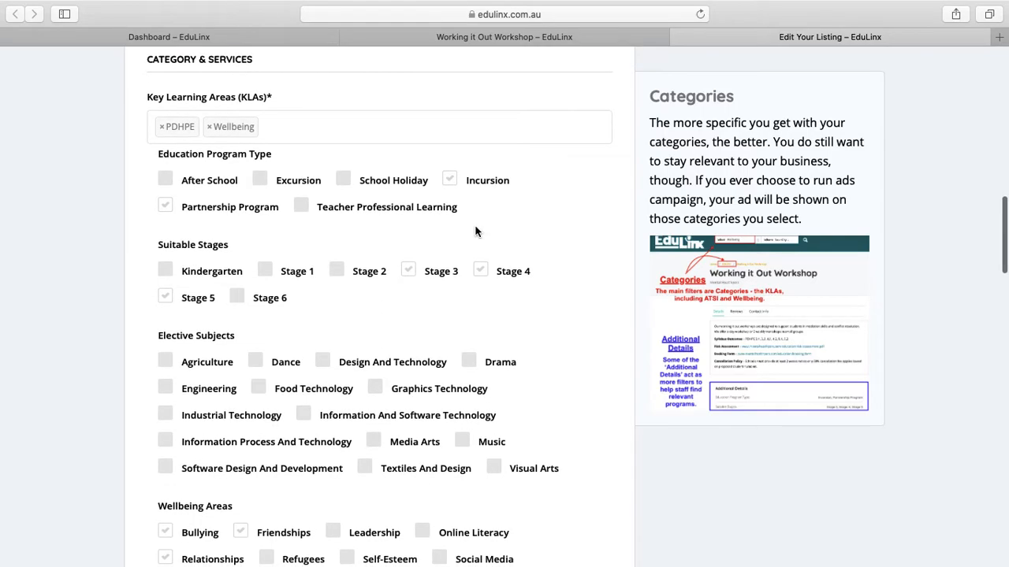
scroll(down, 3)
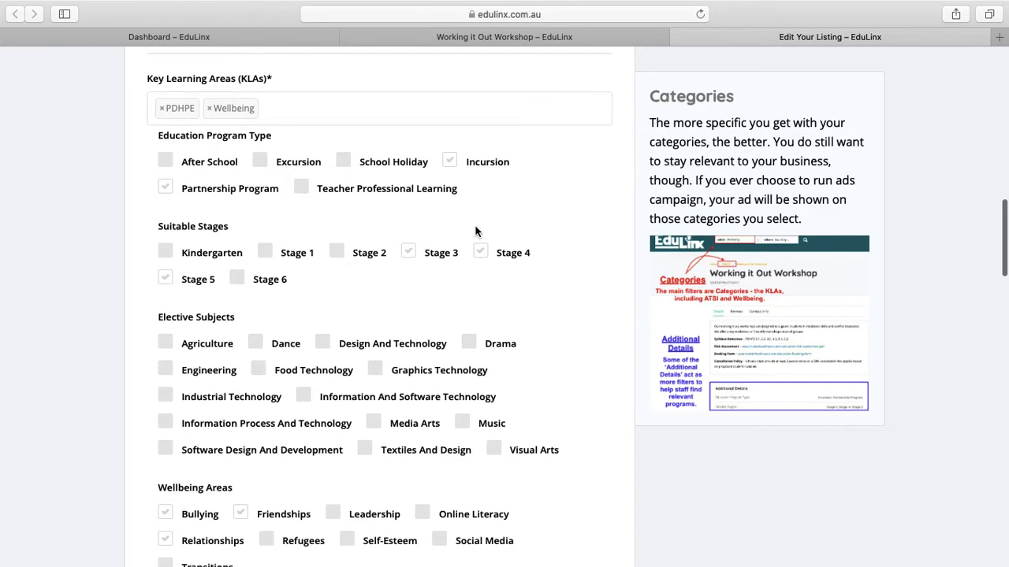
mouse_move(260, 180)
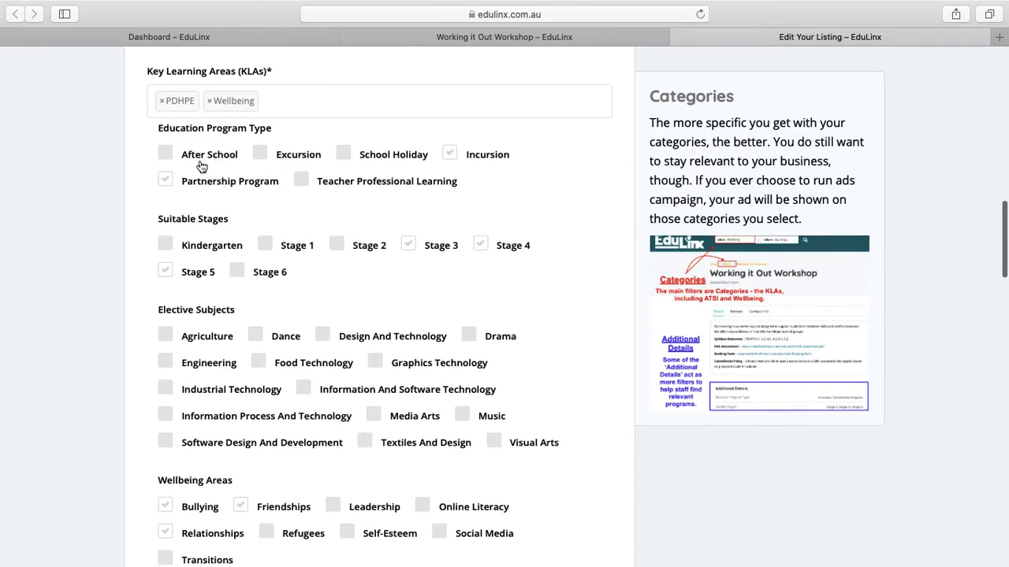
scroll(down, 3)
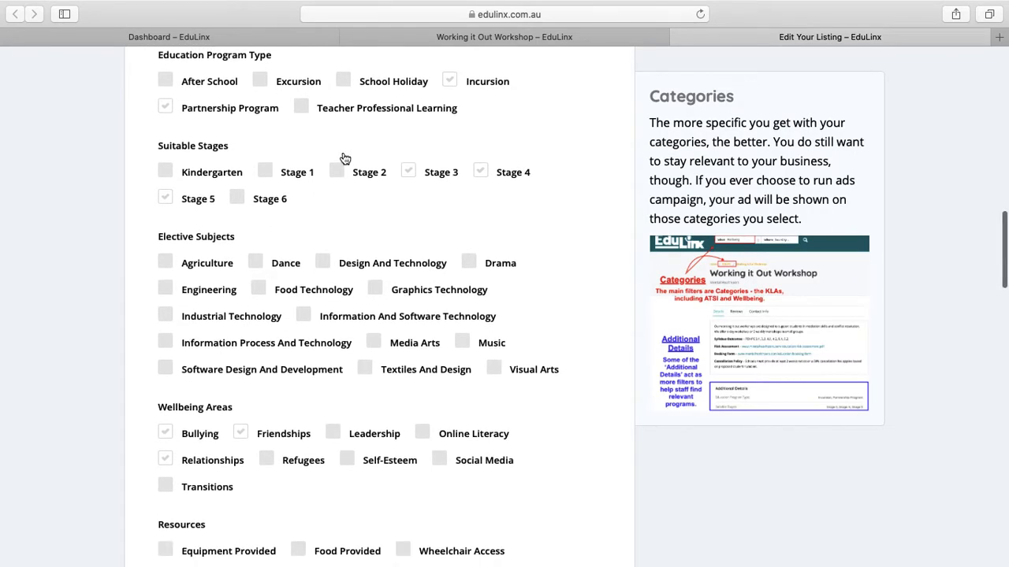
scroll(down, 3)
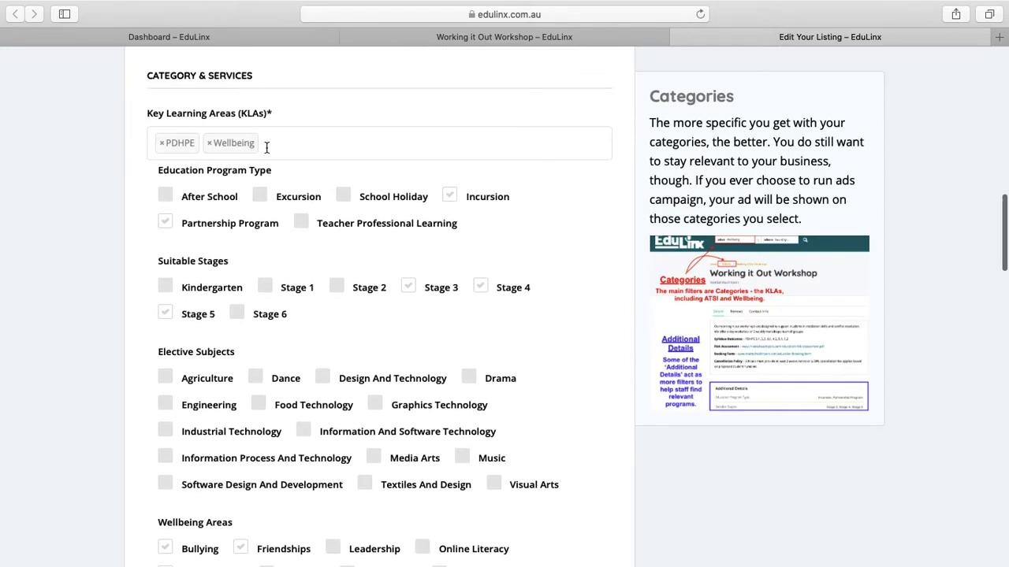
scroll(down, 3)
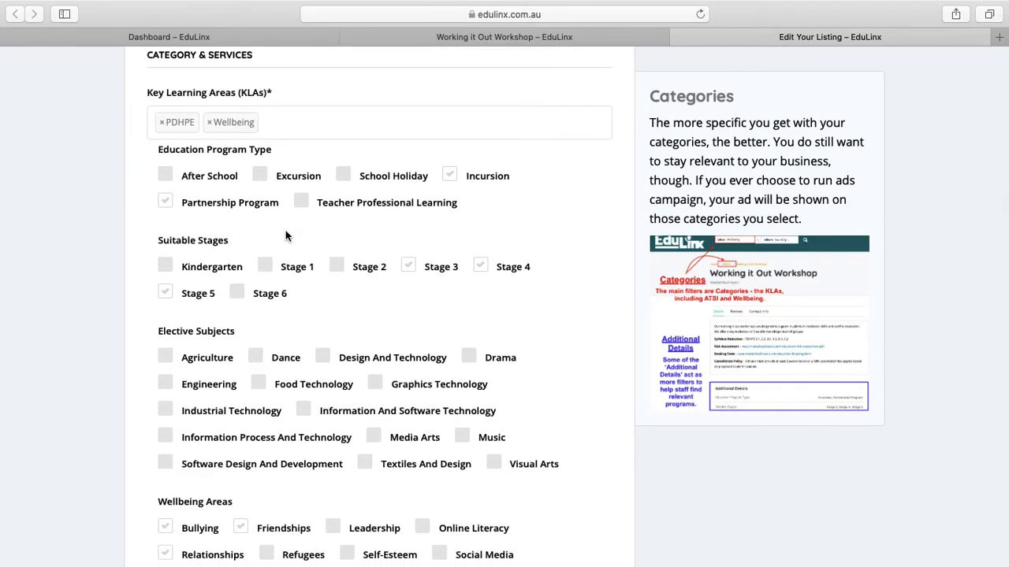
mouse_move(140, 249)
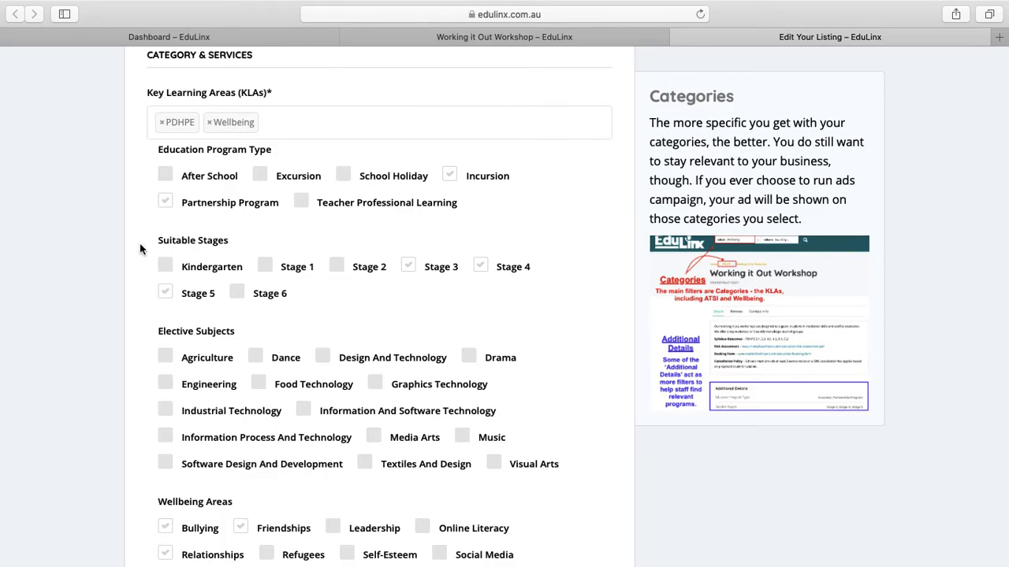
scroll(down, 3)
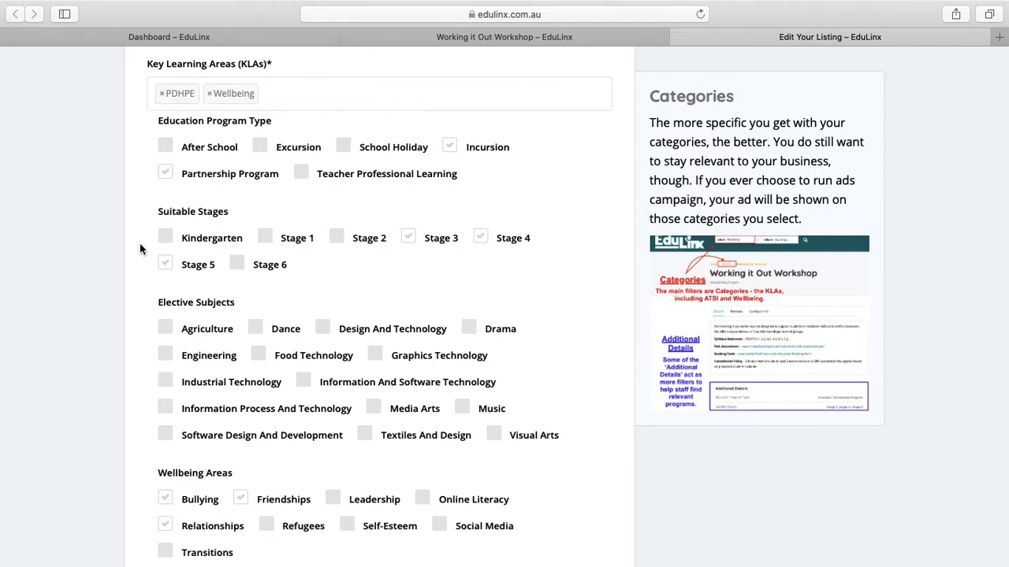
scroll(down, 3)
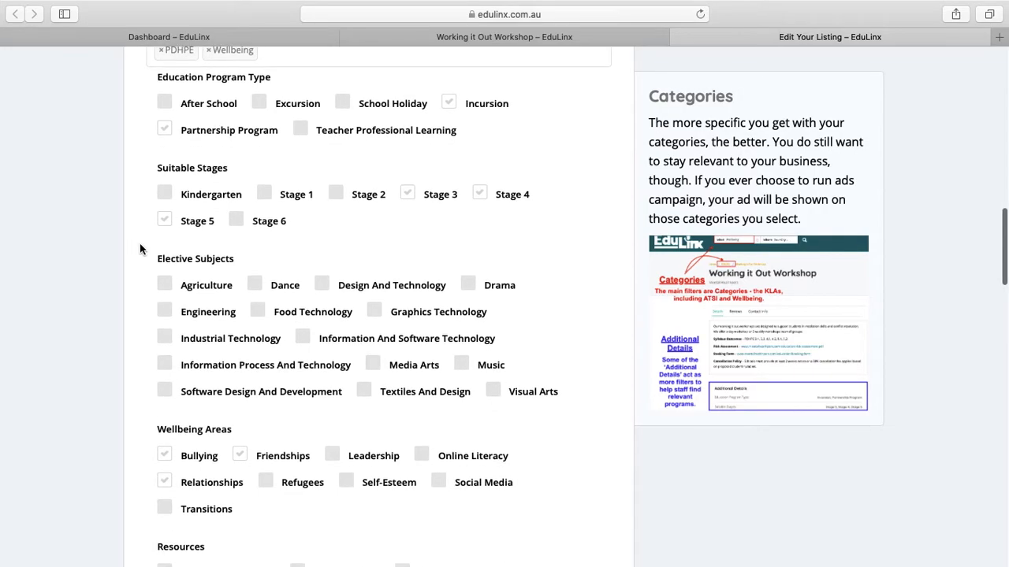
scroll(down, 3)
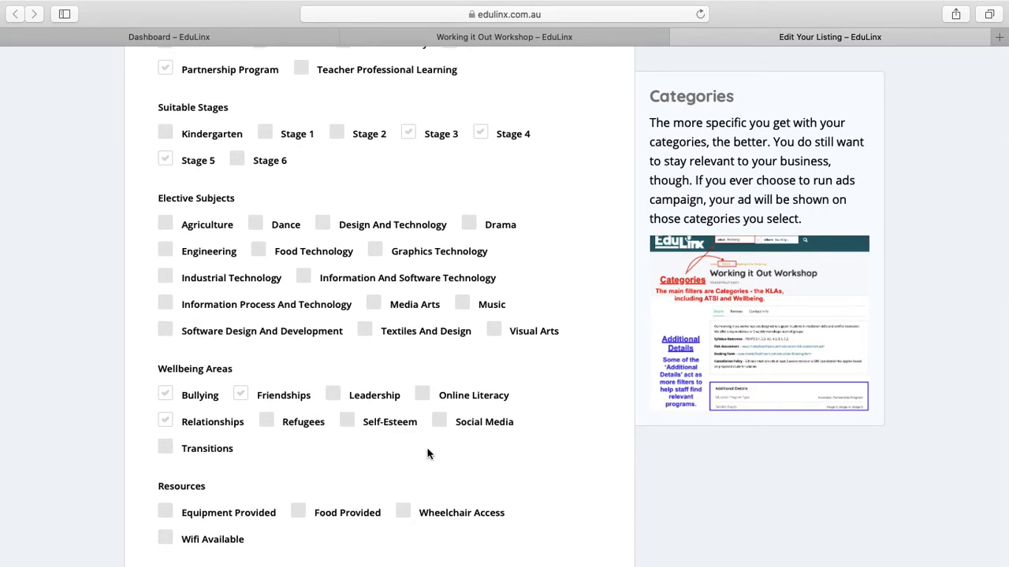
scroll(down, 3)
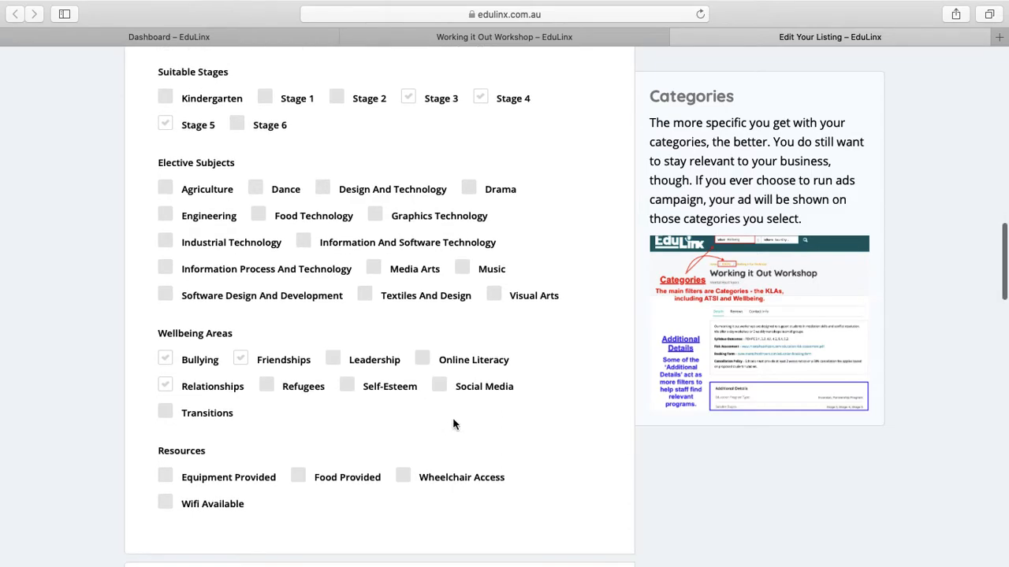
scroll(down, 3)
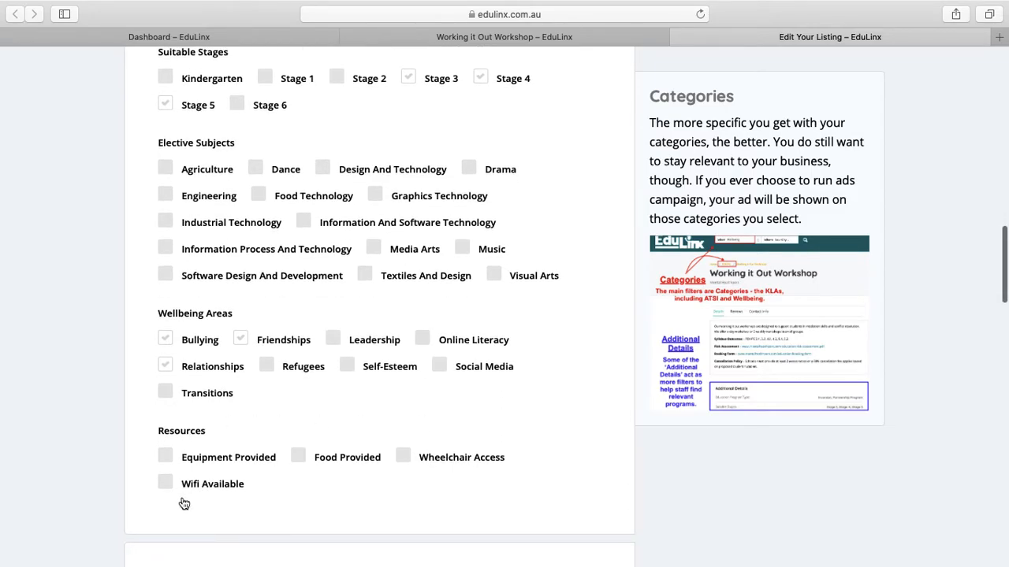
mouse_move(224, 470)
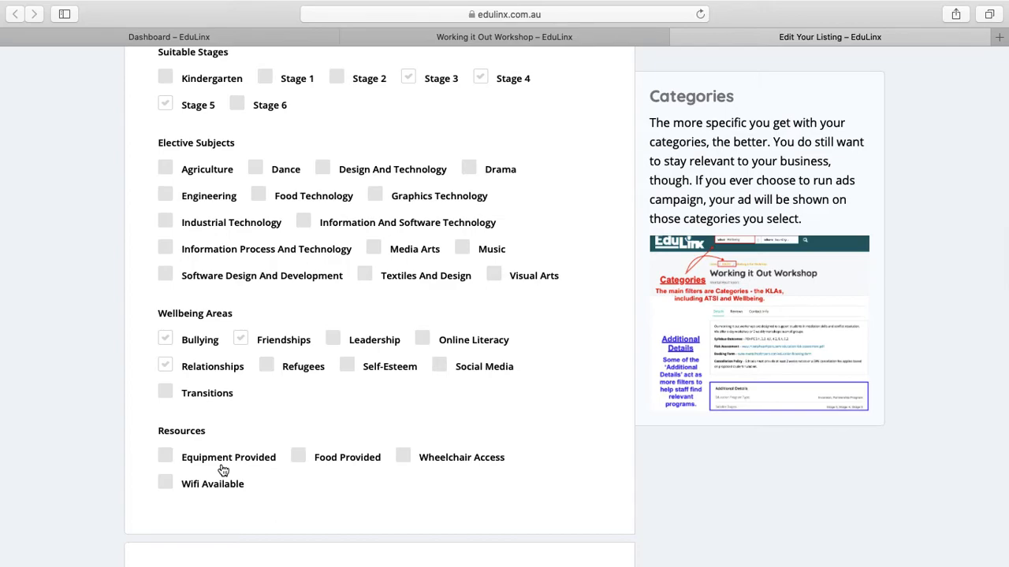
mouse_move(243, 463)
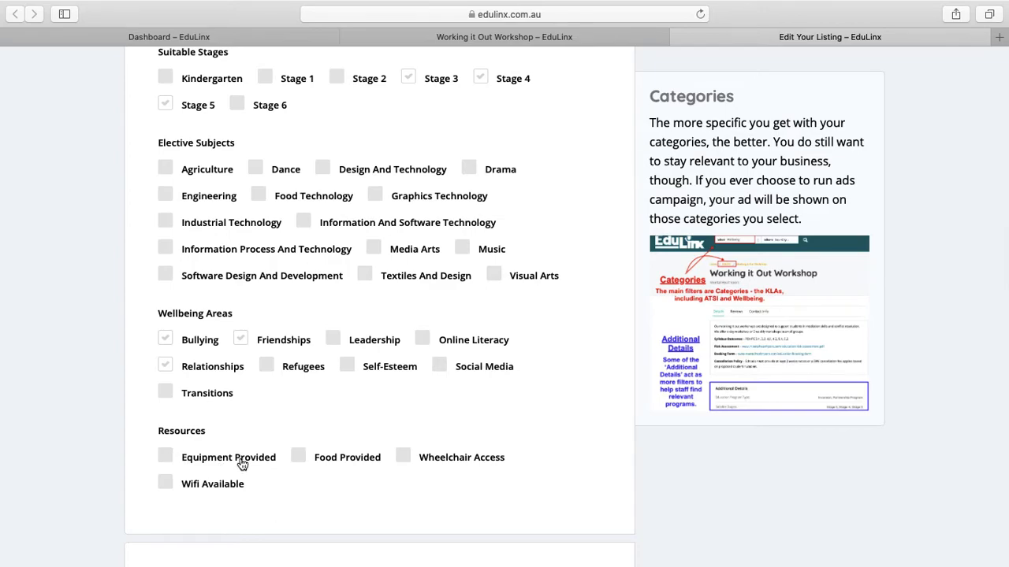
mouse_move(322, 464)
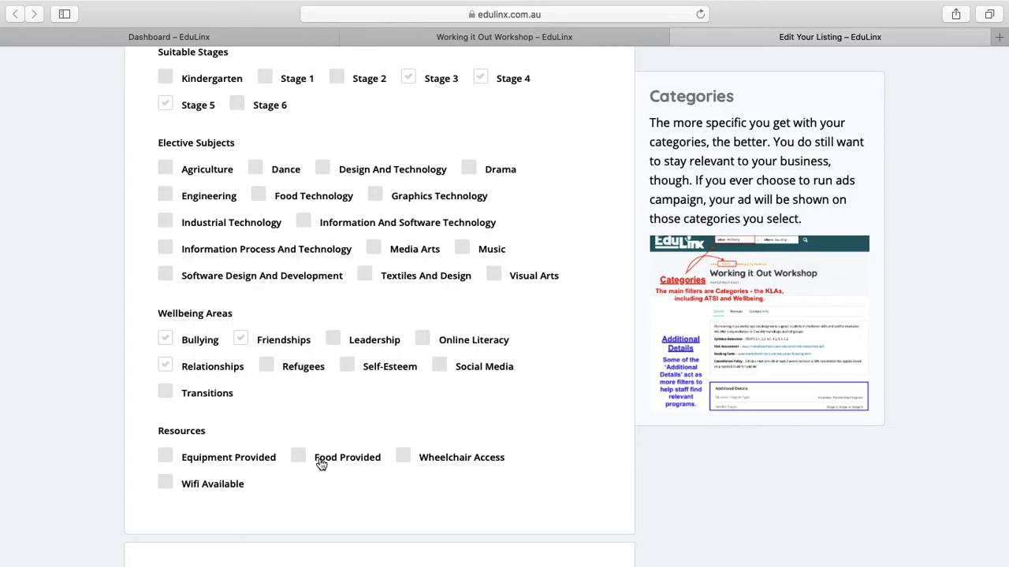
scroll(down, 3)
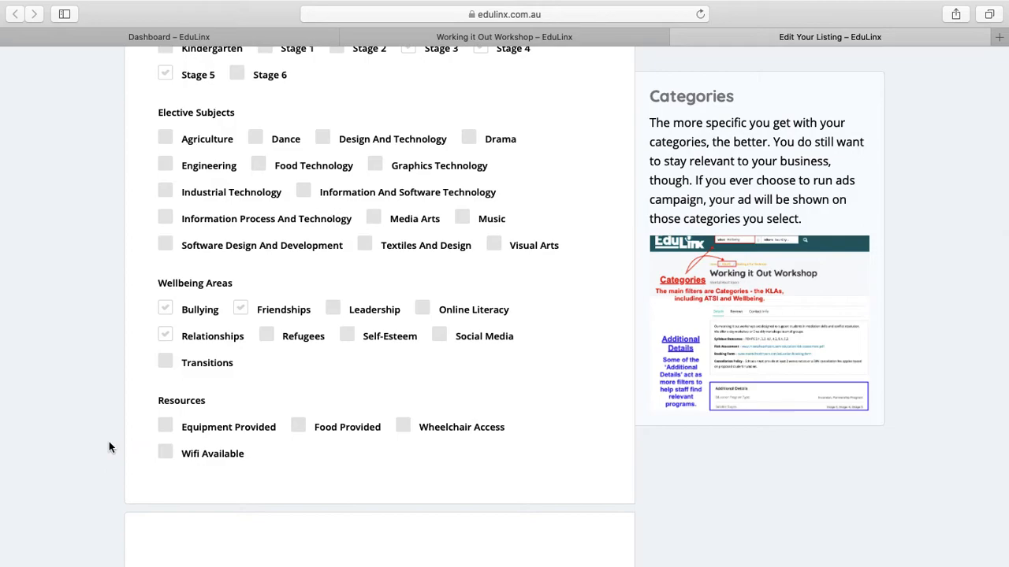
scroll(down, 3)
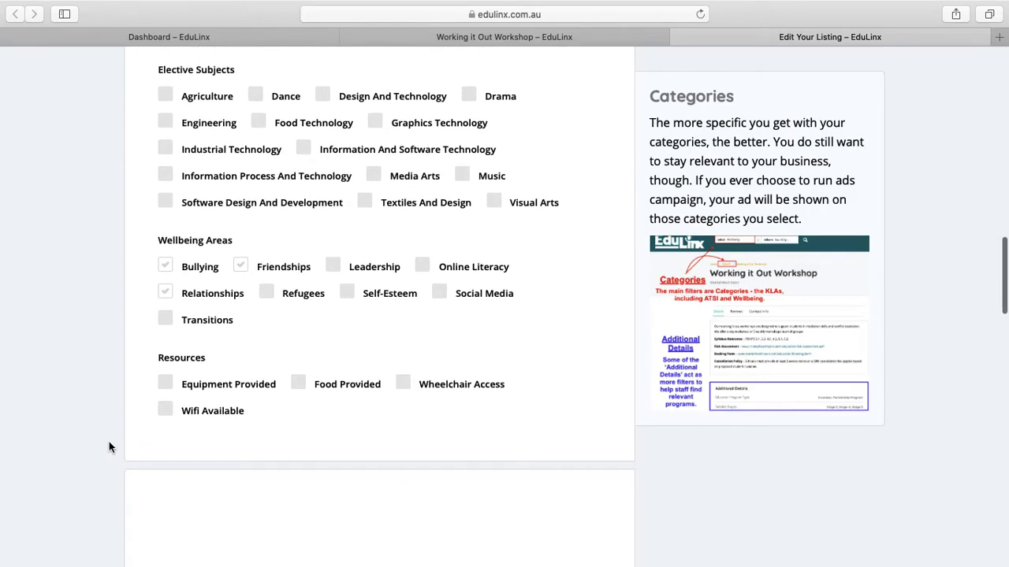
scroll(down, 3)
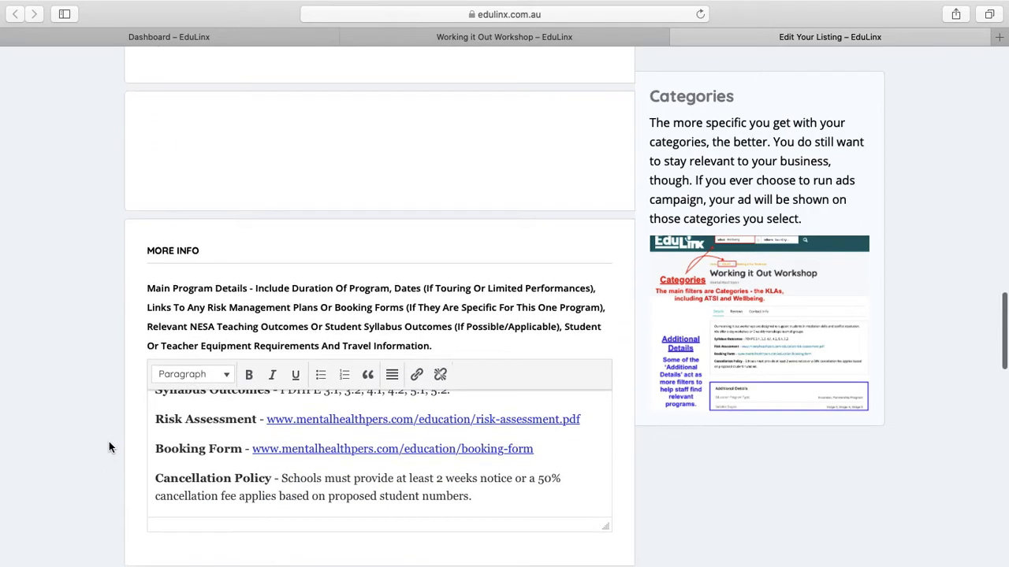
- View the live Working it Out Workshop listing's contact details and message form
scroll(down, 3)
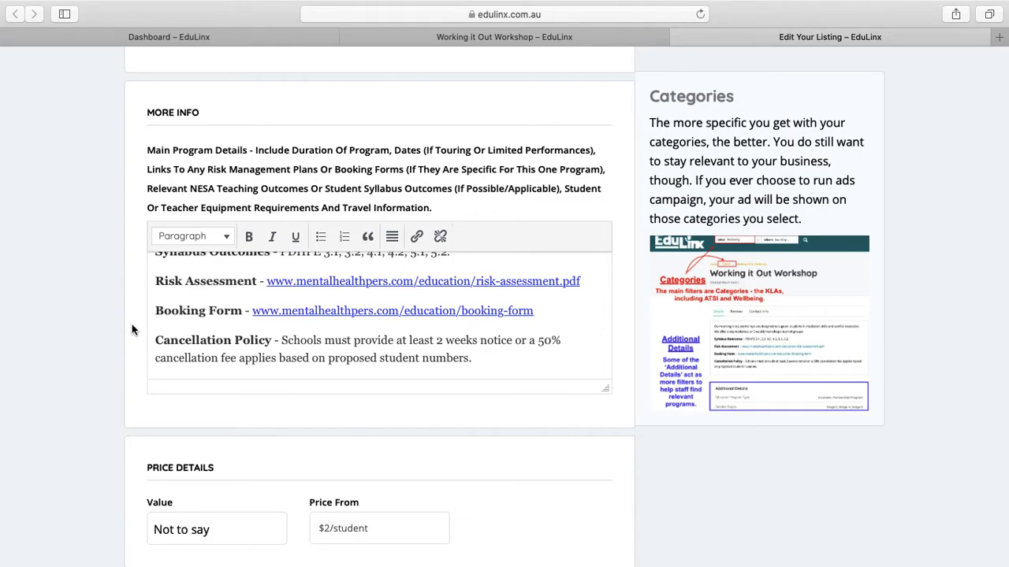
click(504, 36)
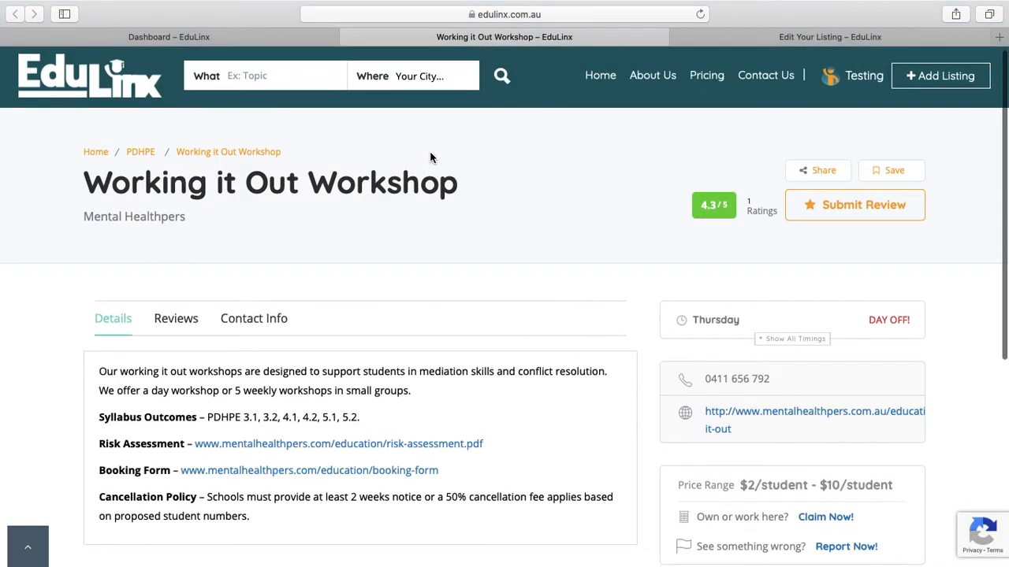
click(254, 318)
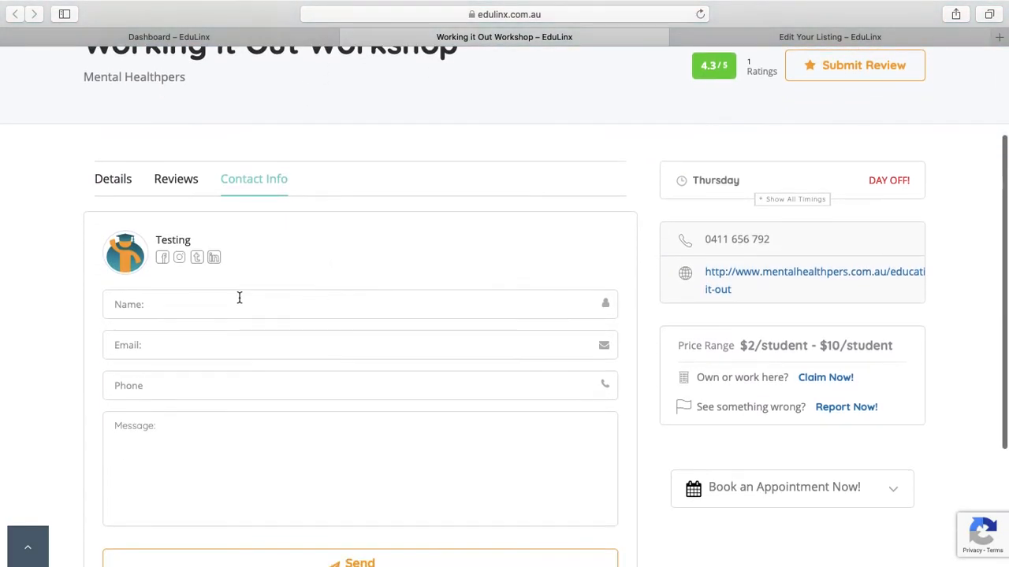
right_click(136, 259)
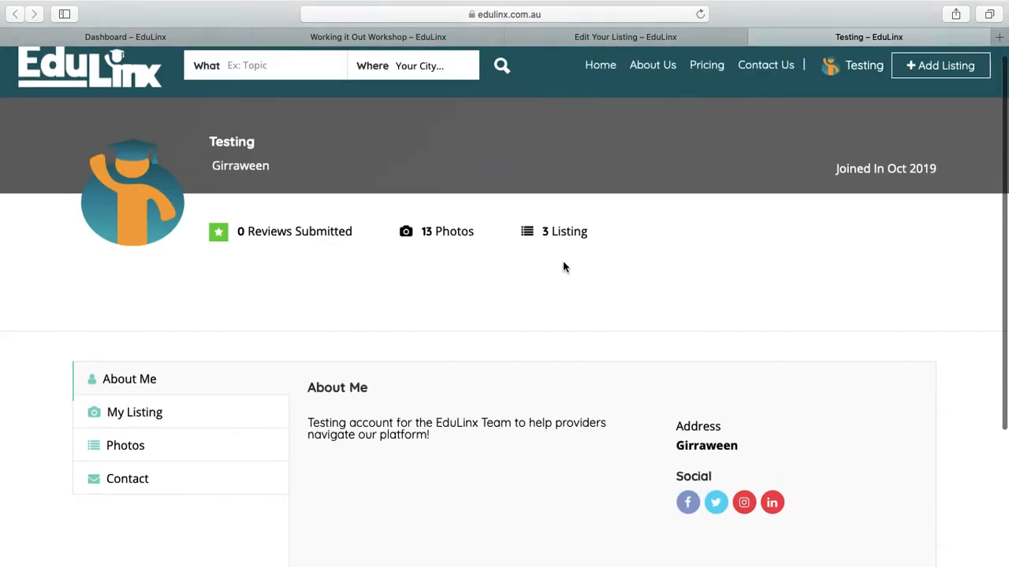
scroll(down, 3)
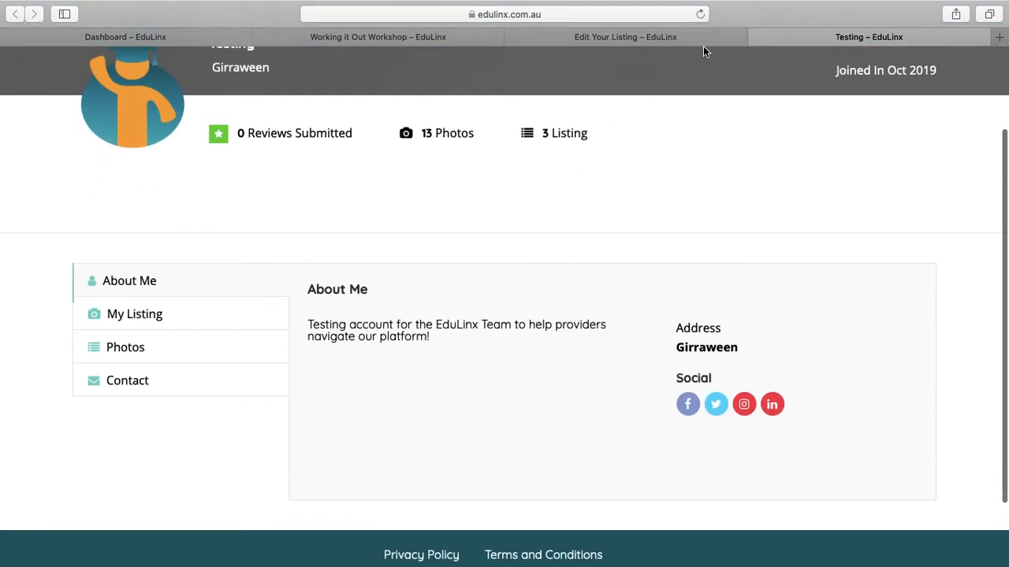
- Return to the Edit Your Listing form, select the word Policy in More Info and reach Business Hours
click(624, 37)
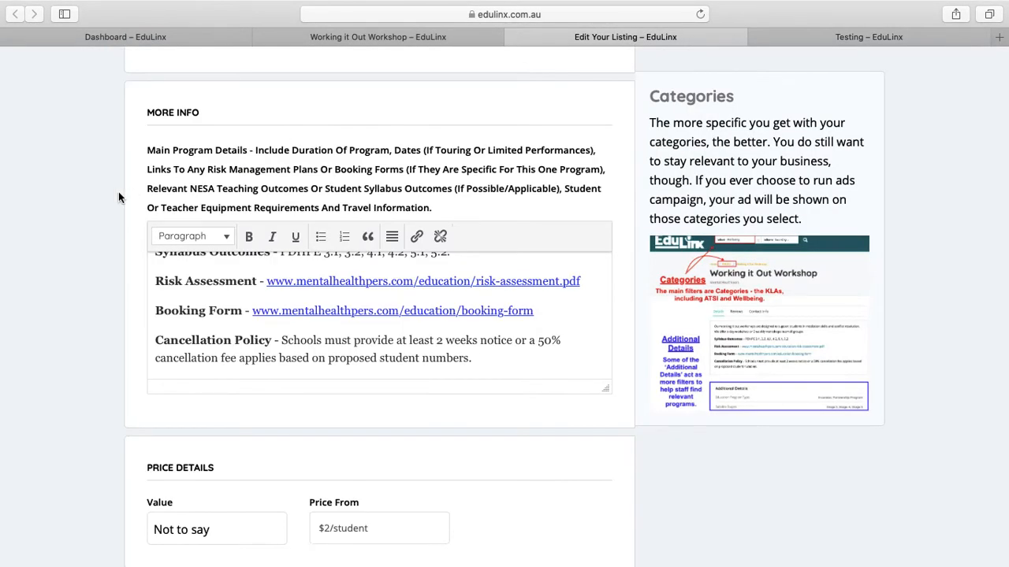
scroll(down, 3)
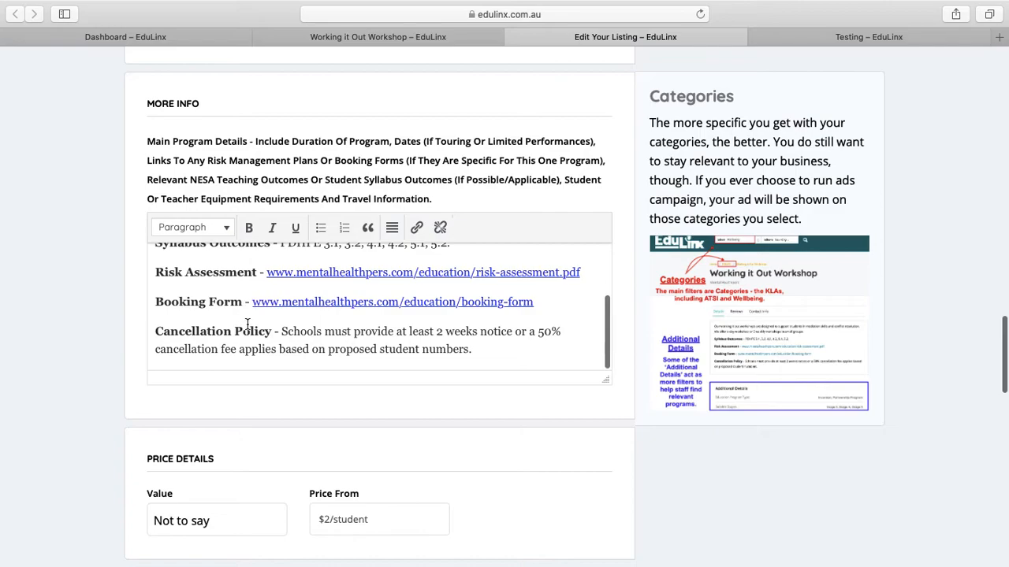
double_click(252, 331)
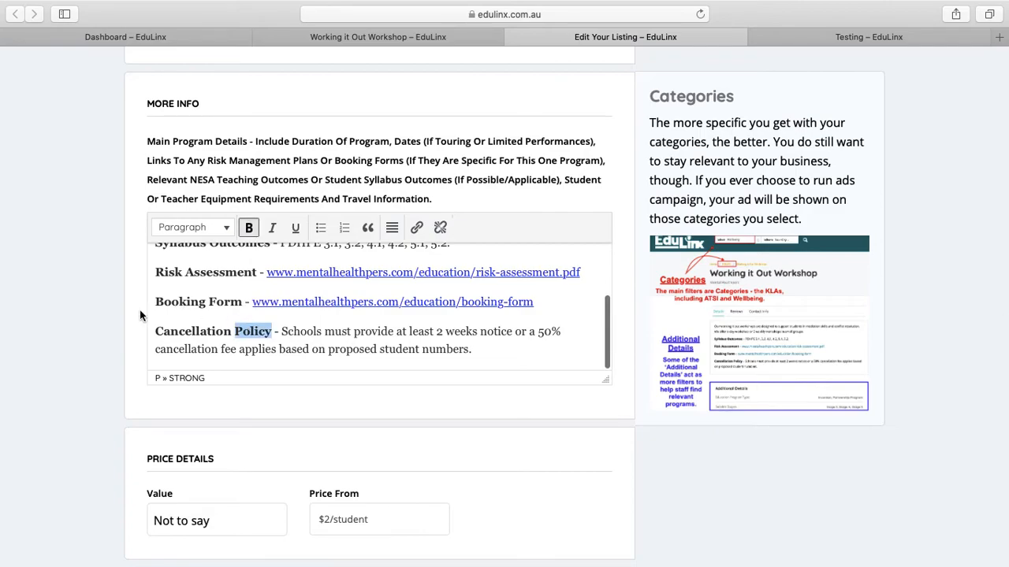
scroll(down, 3)
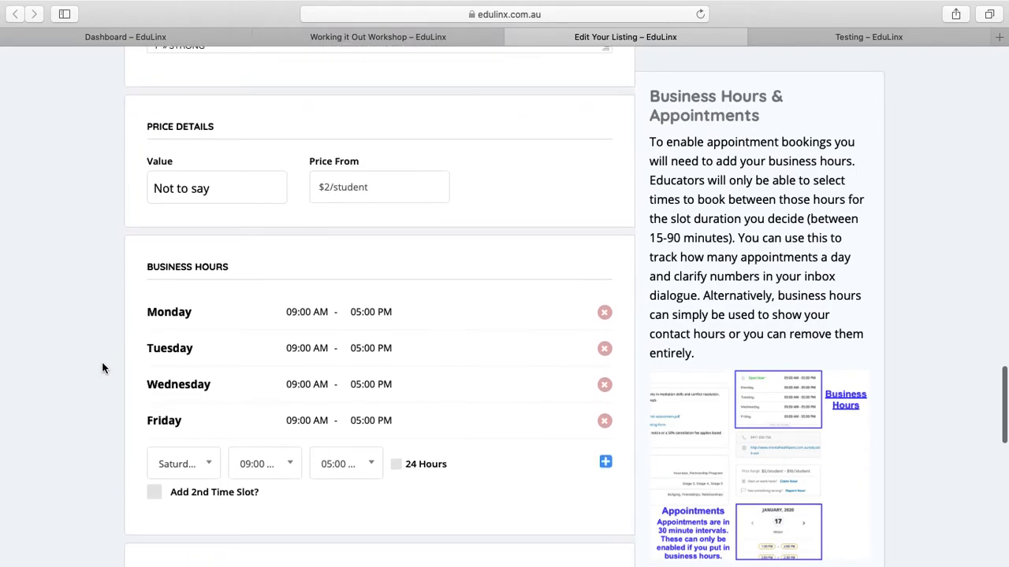
- Scroll past Business Hours, then show the Dashboard appointments calendar for January 2020
scroll(down, 3)
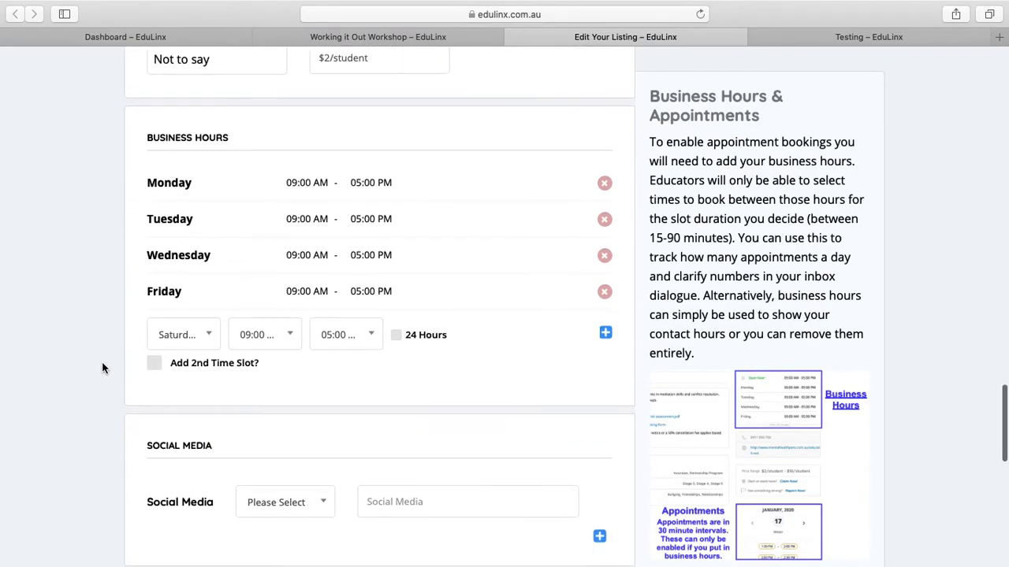
scroll(down, 3)
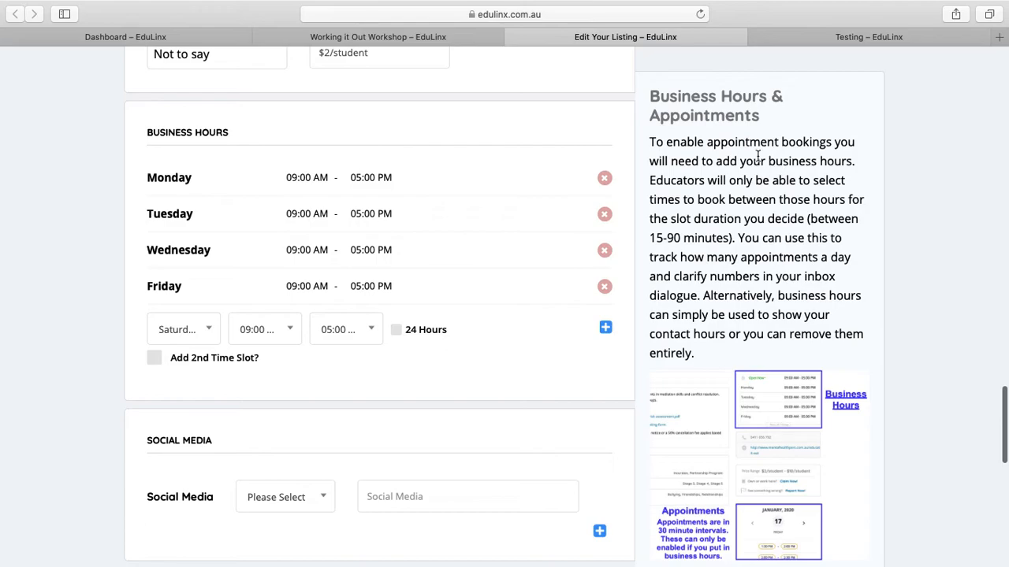
mouse_move(646, 282)
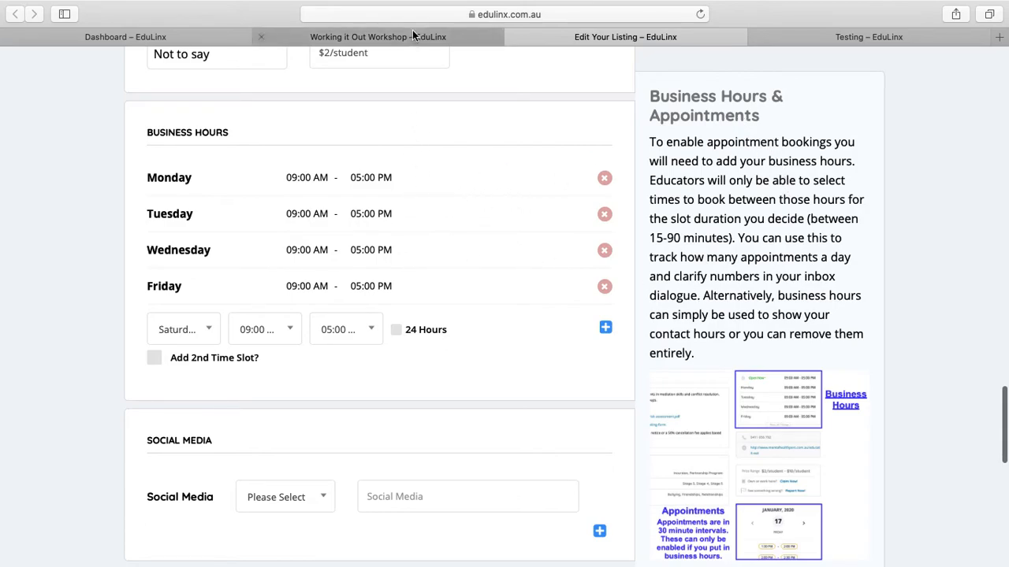
click(124, 36)
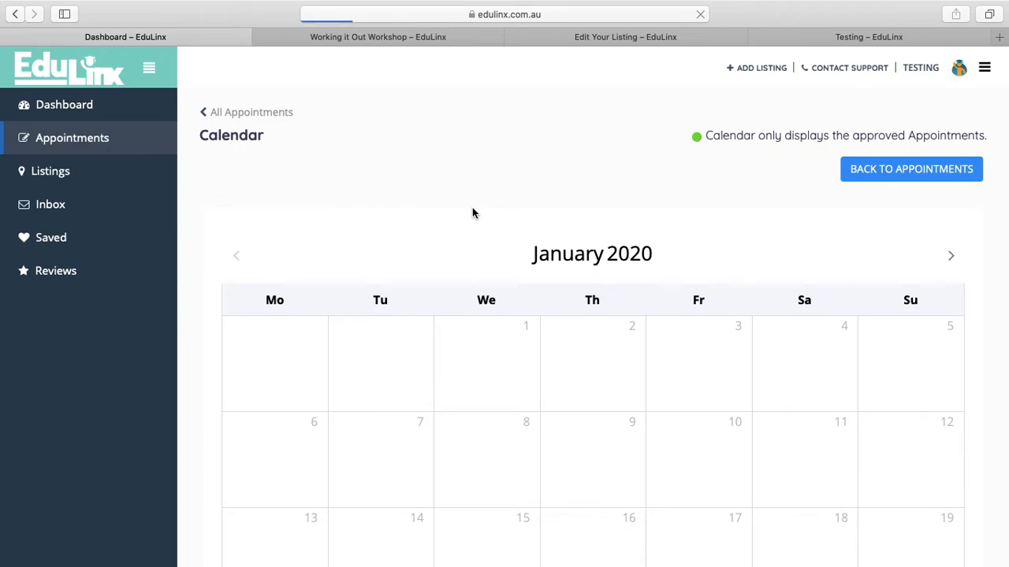
- Review all appointments and their 90-minute slot settings, then reopen the Working it Out Workshop listing page
click(911, 168)
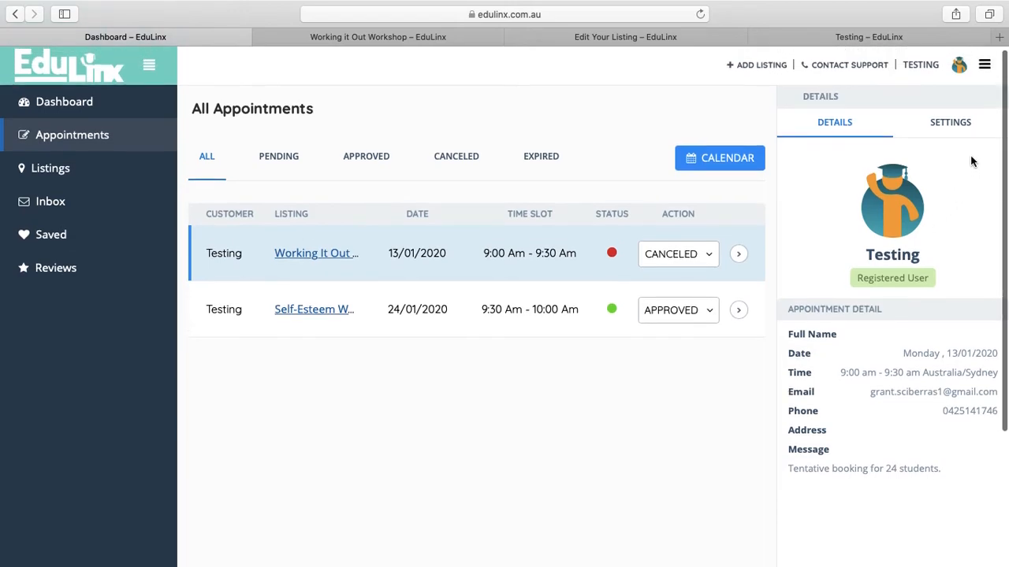
click(951, 123)
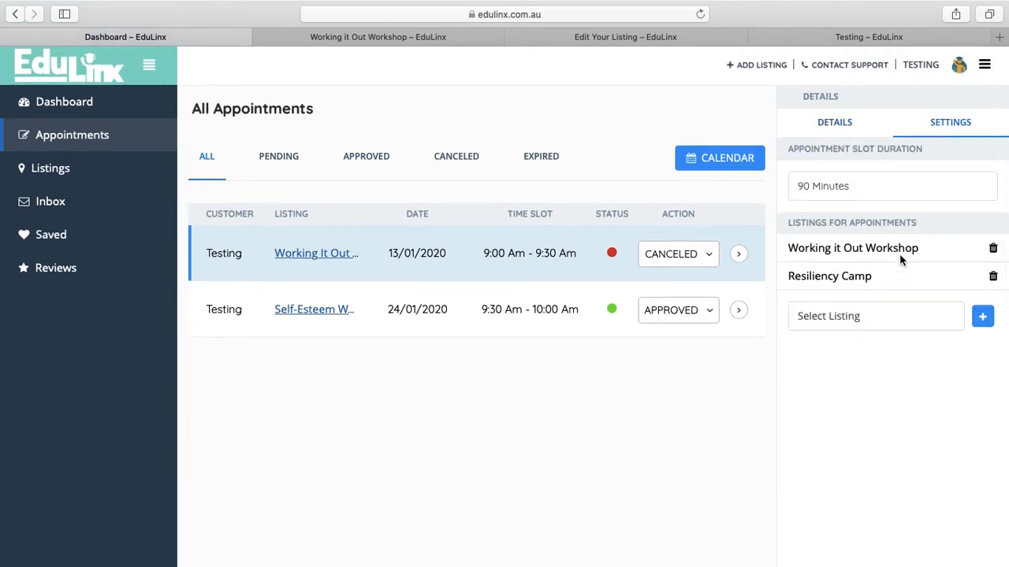
click(893, 186)
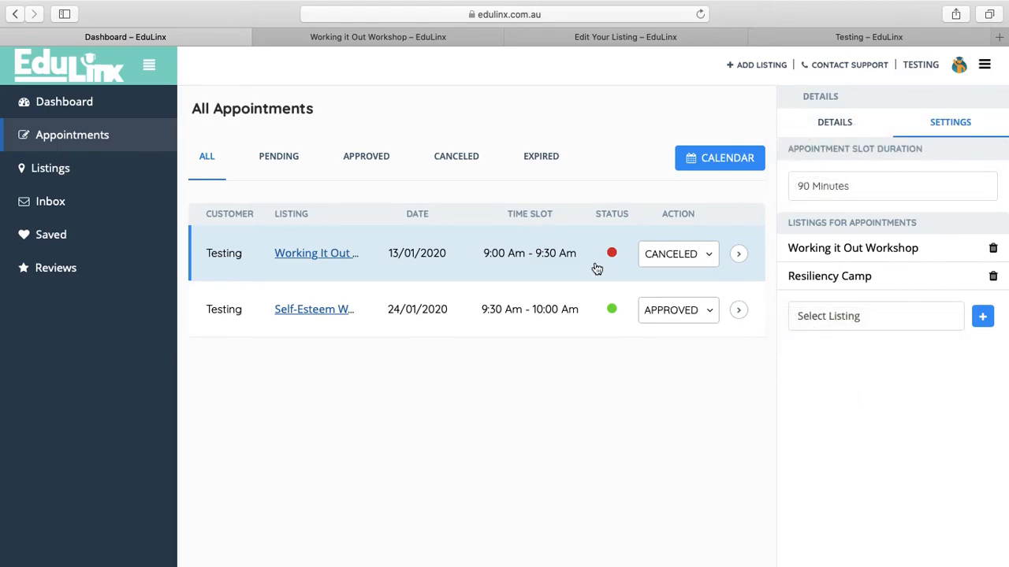
click(378, 38)
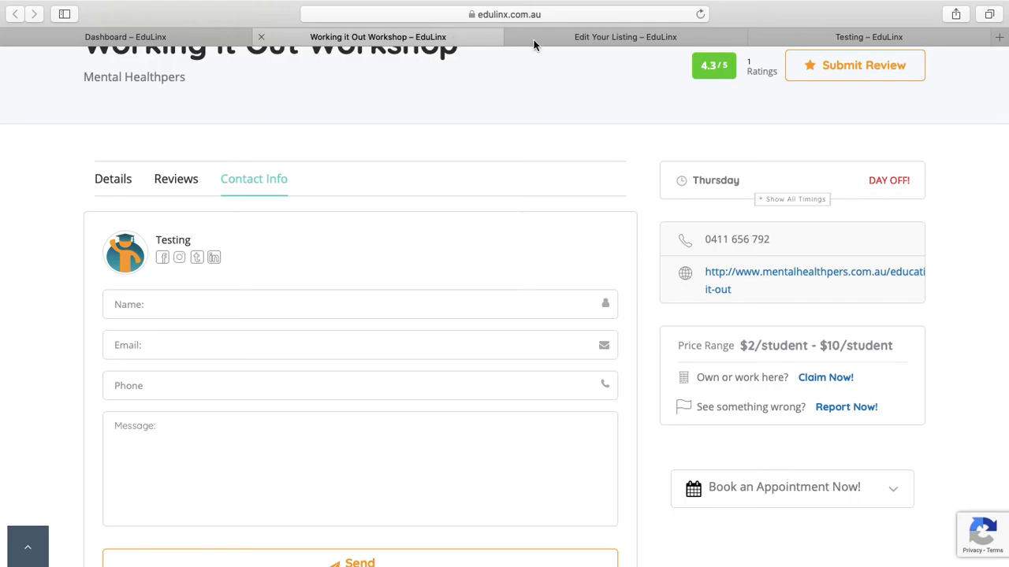
- Return to the Edit Your Listing form and move through its Social Media and Media sections
click(624, 36)
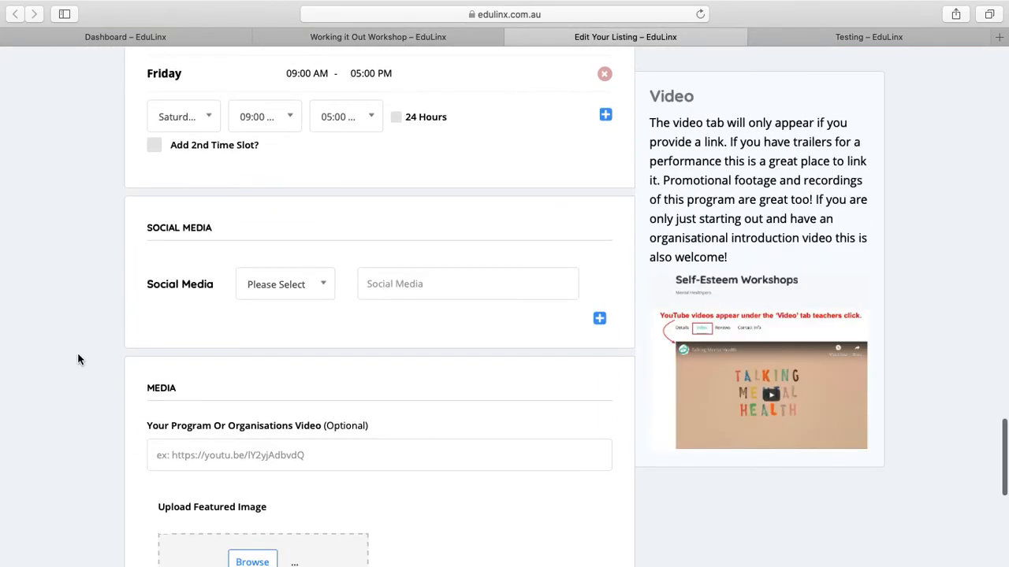
scroll(down, 3)
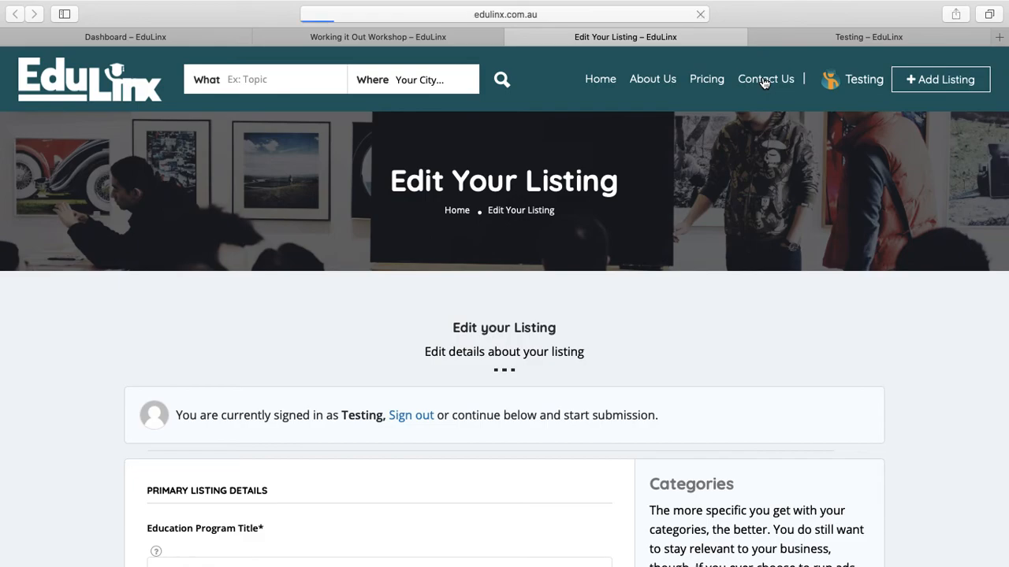
- Go to the Contact Us page and review its enquiry form and list of topics without submitting
click(766, 78)
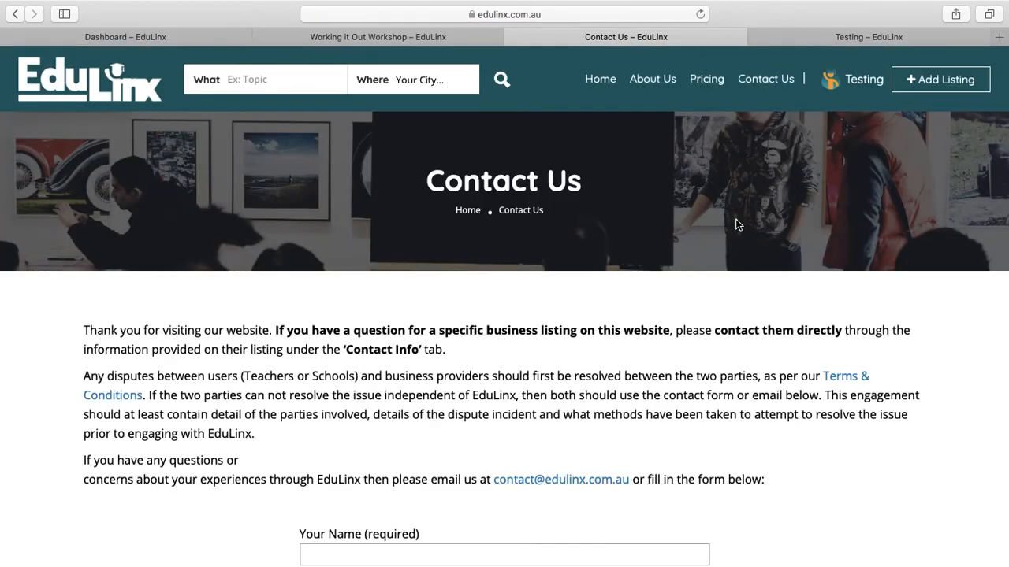
scroll(down, 3)
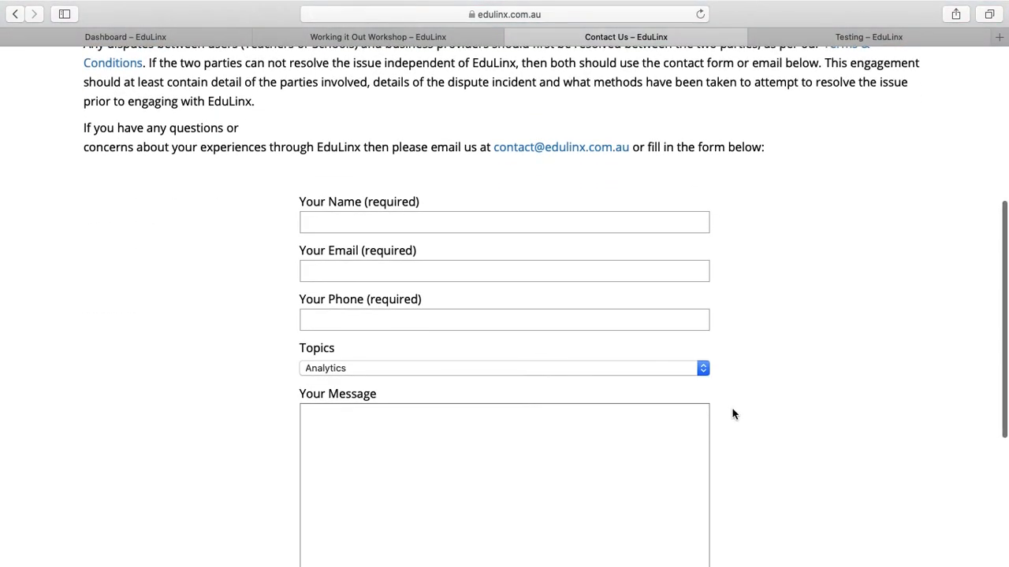
scroll(down, 3)
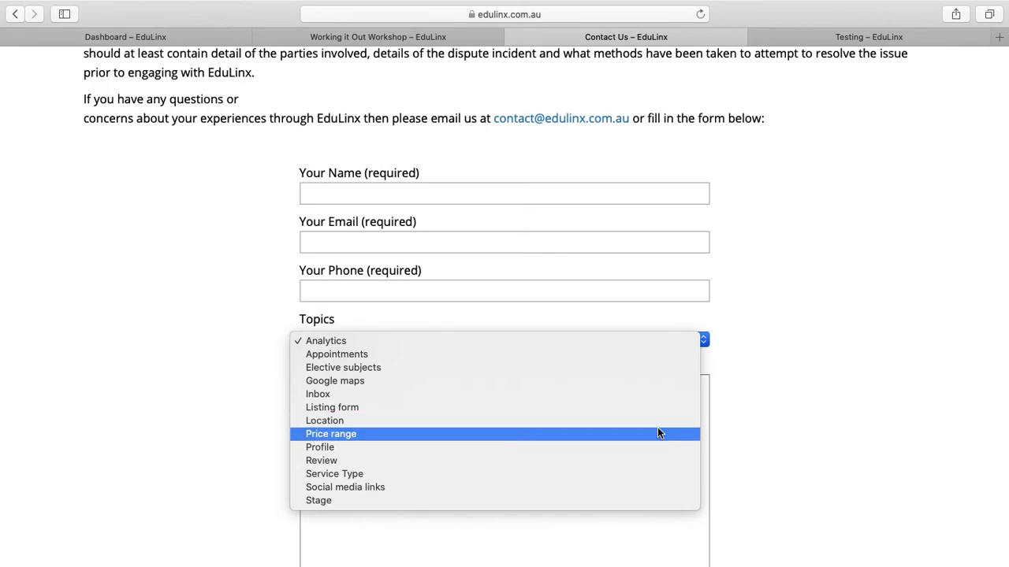
mouse_move(665, 406)
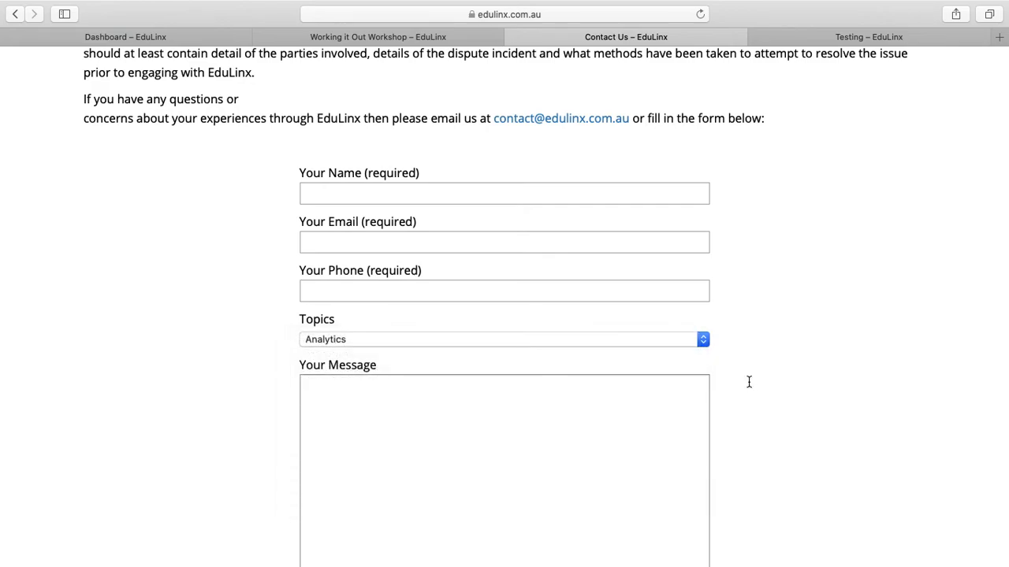
scroll(down, 3)
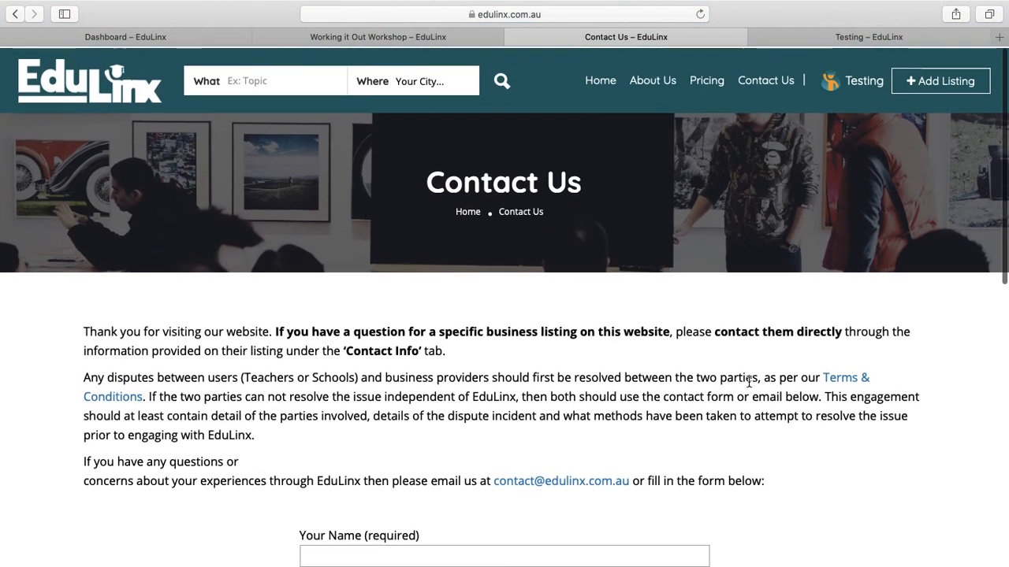
scroll(down, 3)
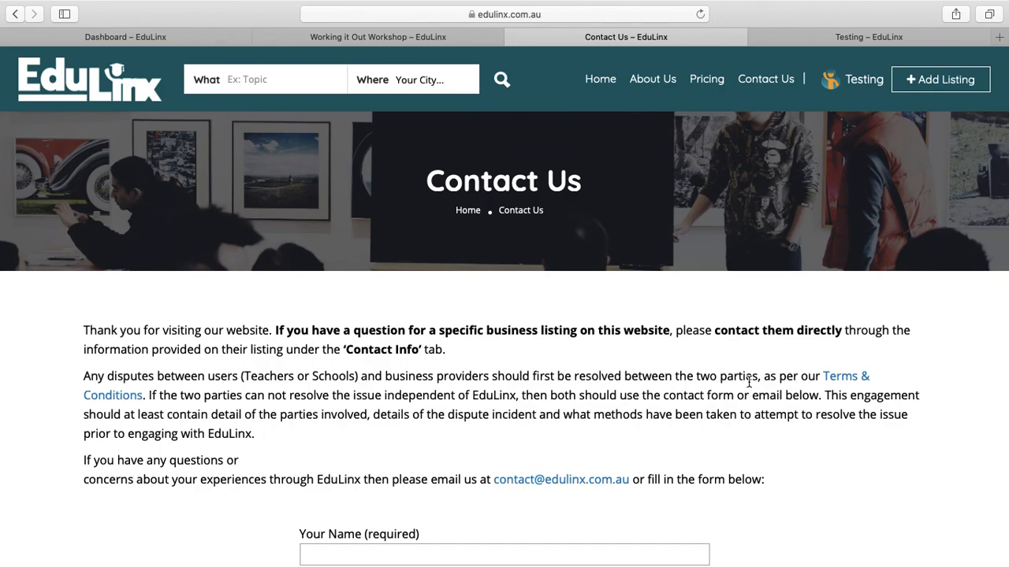
scroll(down, 3)
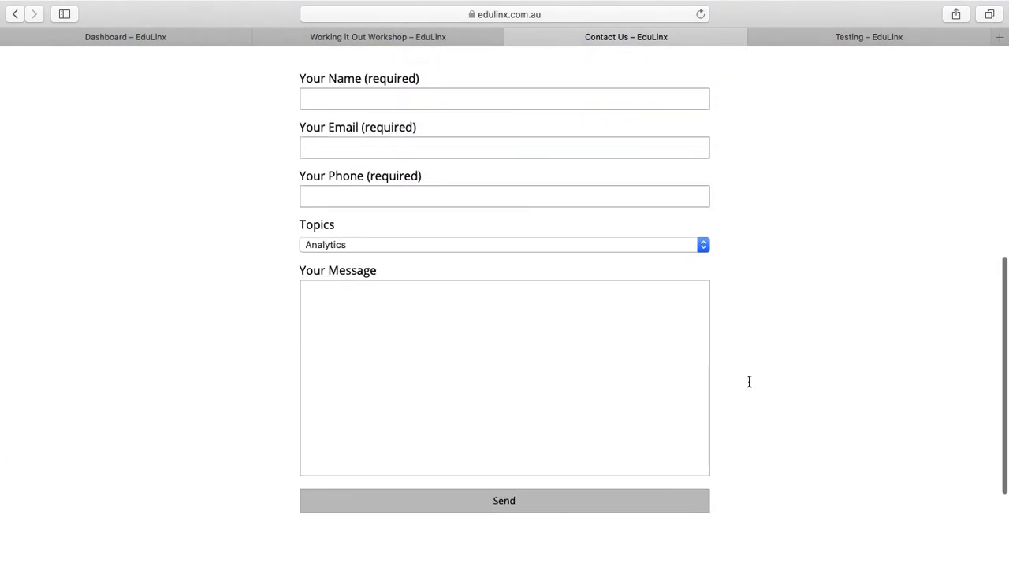